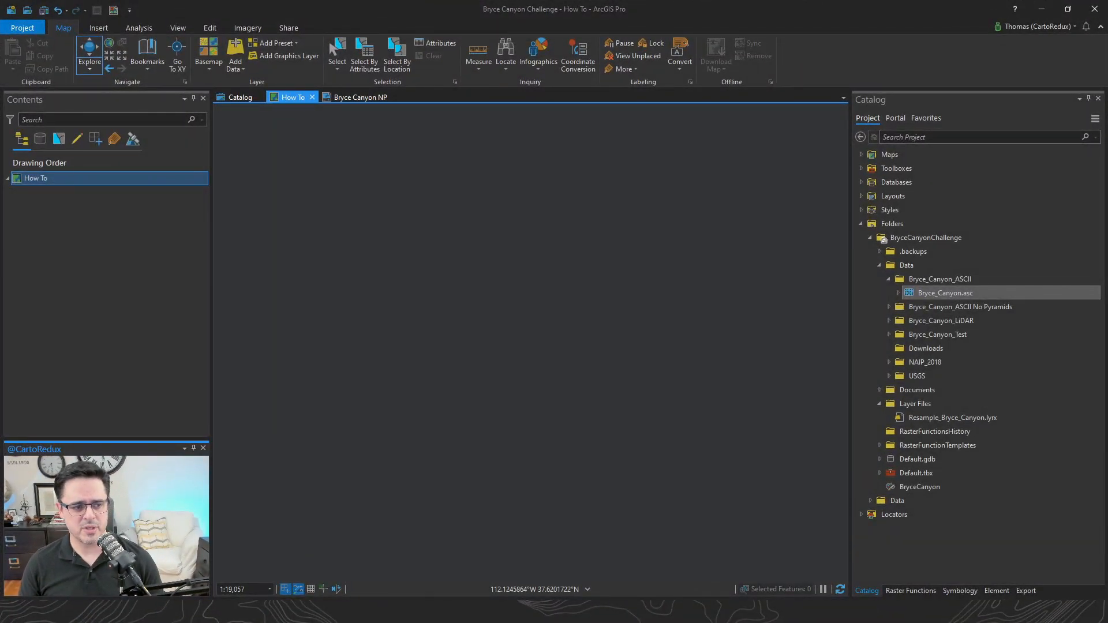
Step: Add the Bryce_Canyon.asc elevation raster from the Catalog pane to the current map
right_click(946, 292)
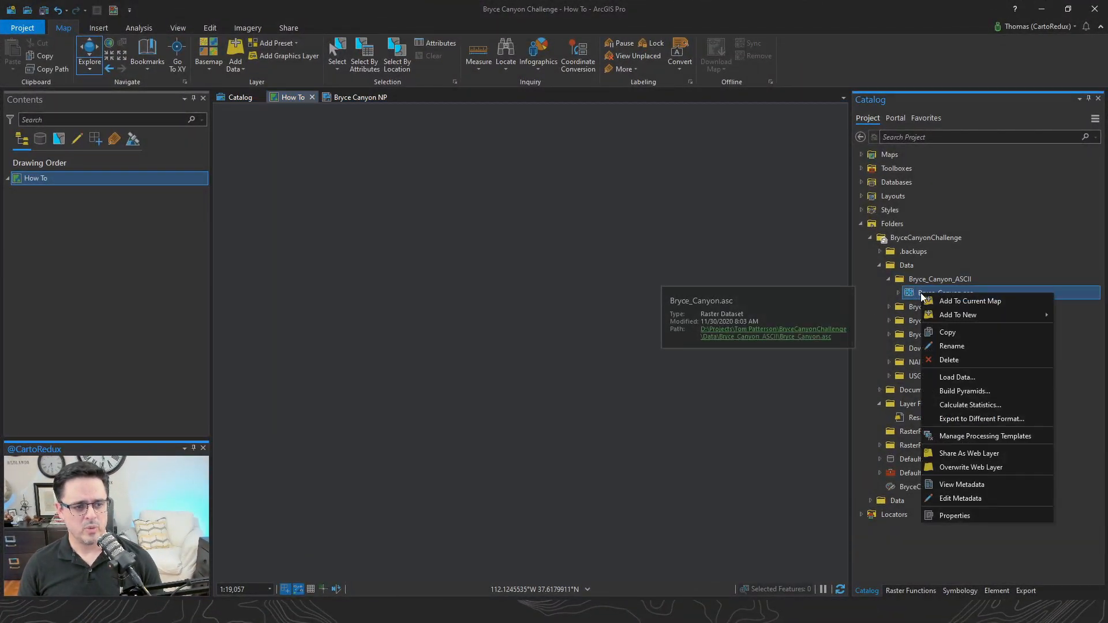
mouse_move(970, 300)
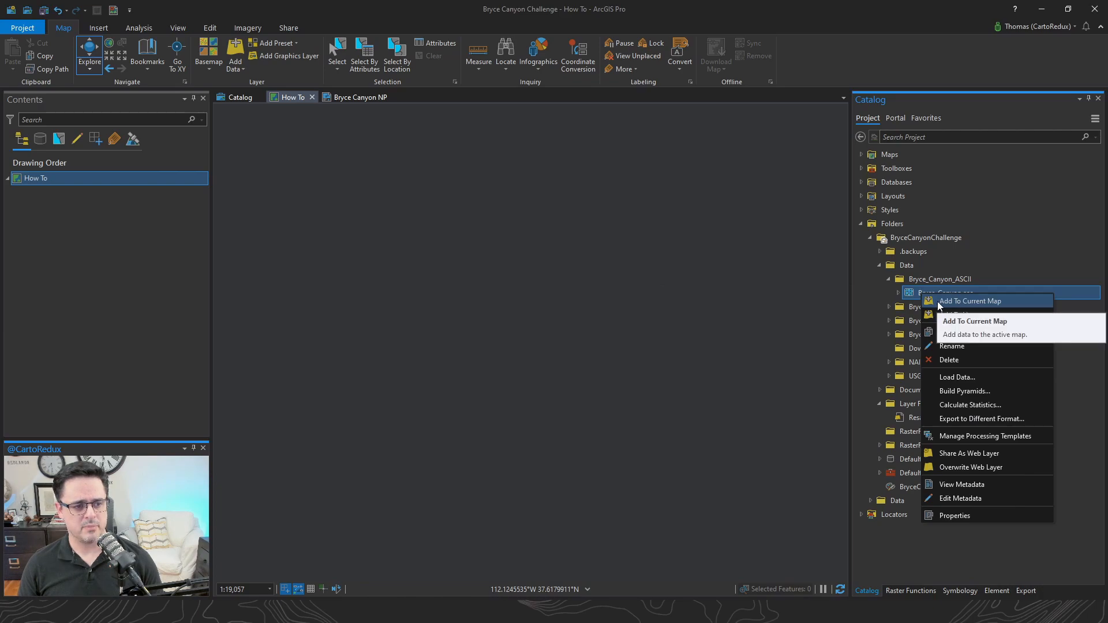
click(971, 302)
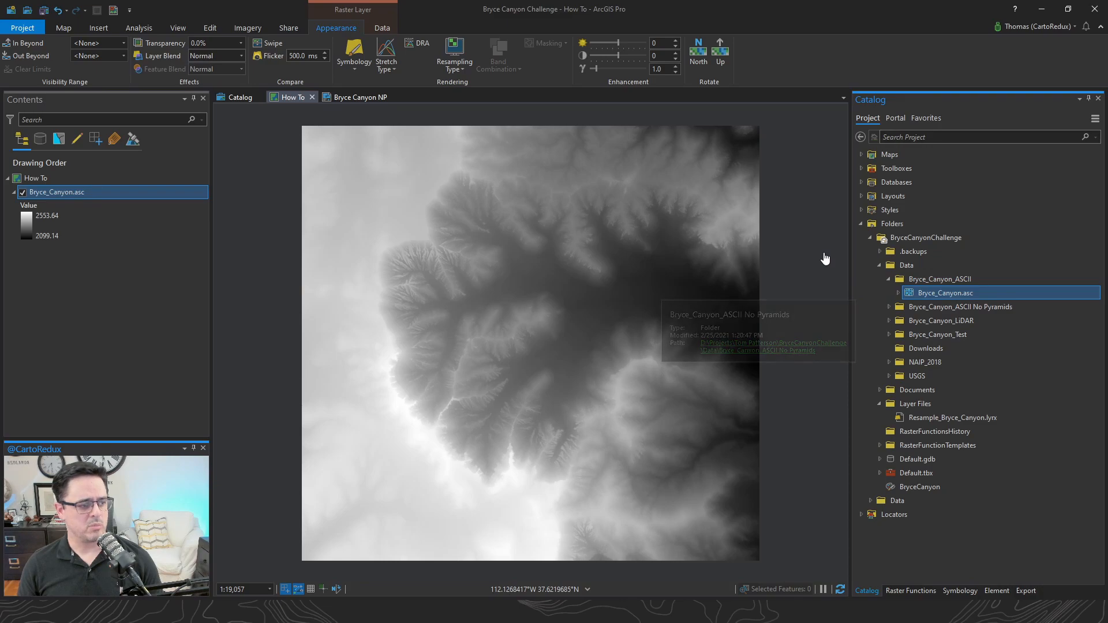
Step: Run the Hillshade raster function on Bryce_Canyon.asc and create the result as a new layer
click(63, 27)
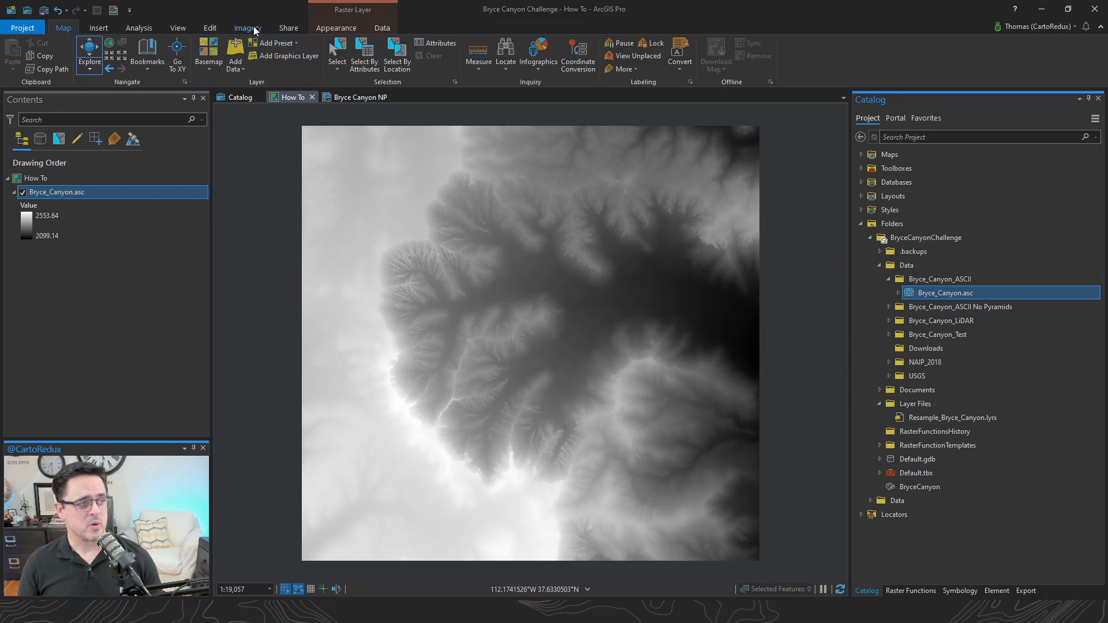
click(247, 27)
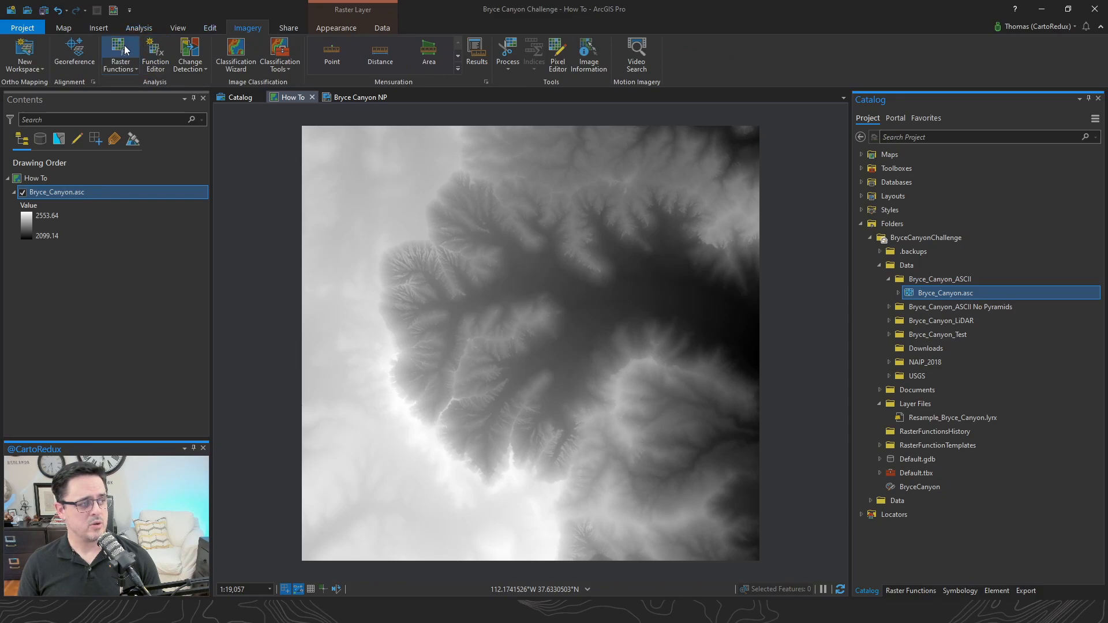
click(911, 592)
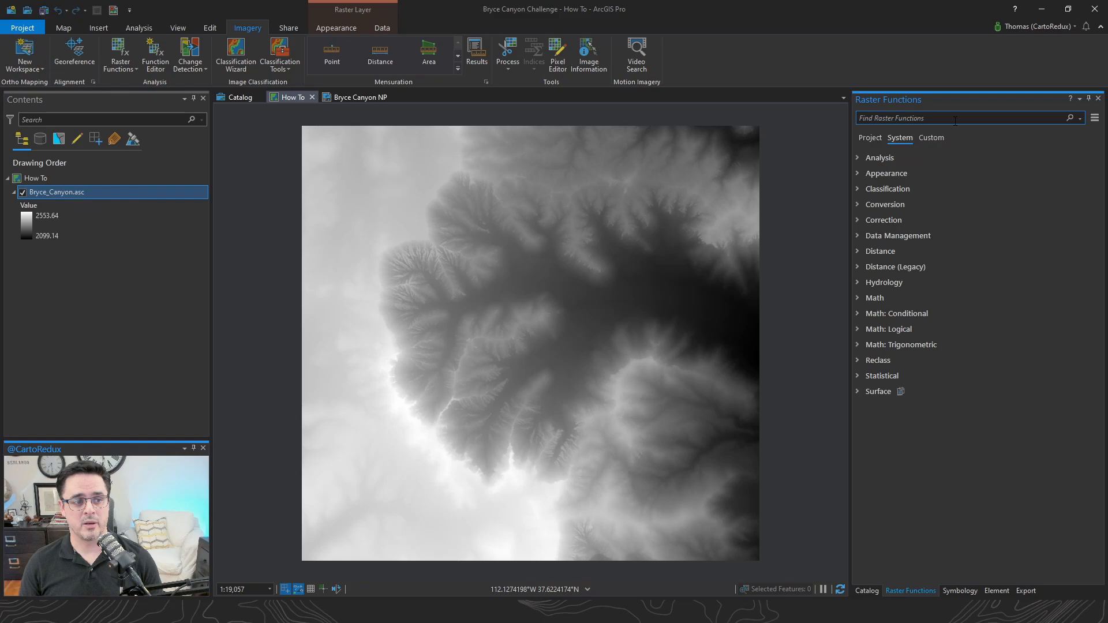
text(hillshade)
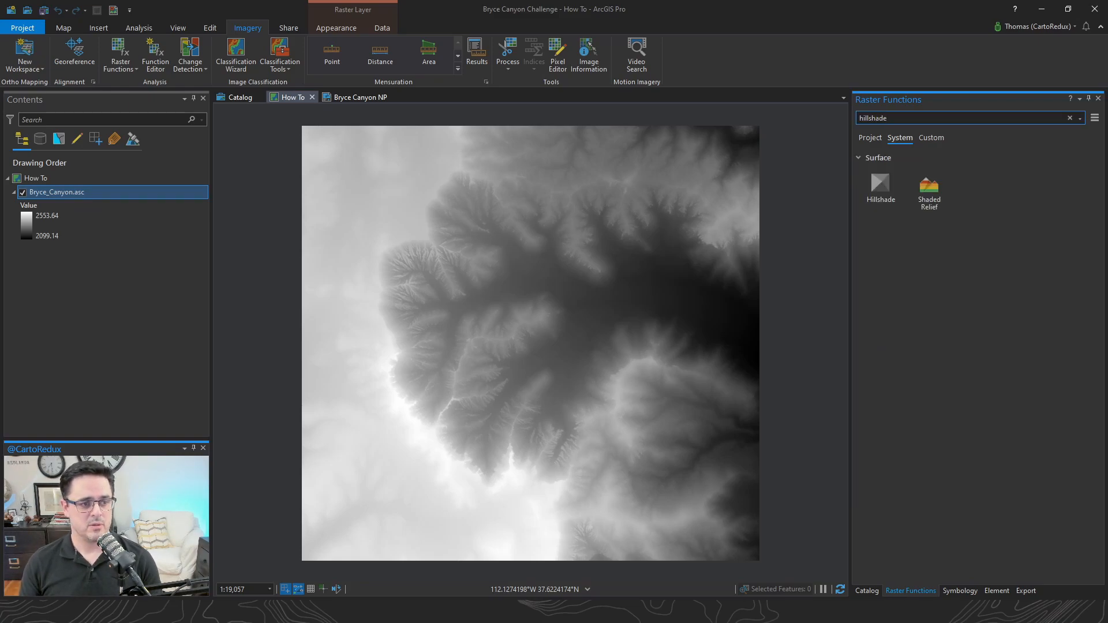
click(880, 187)
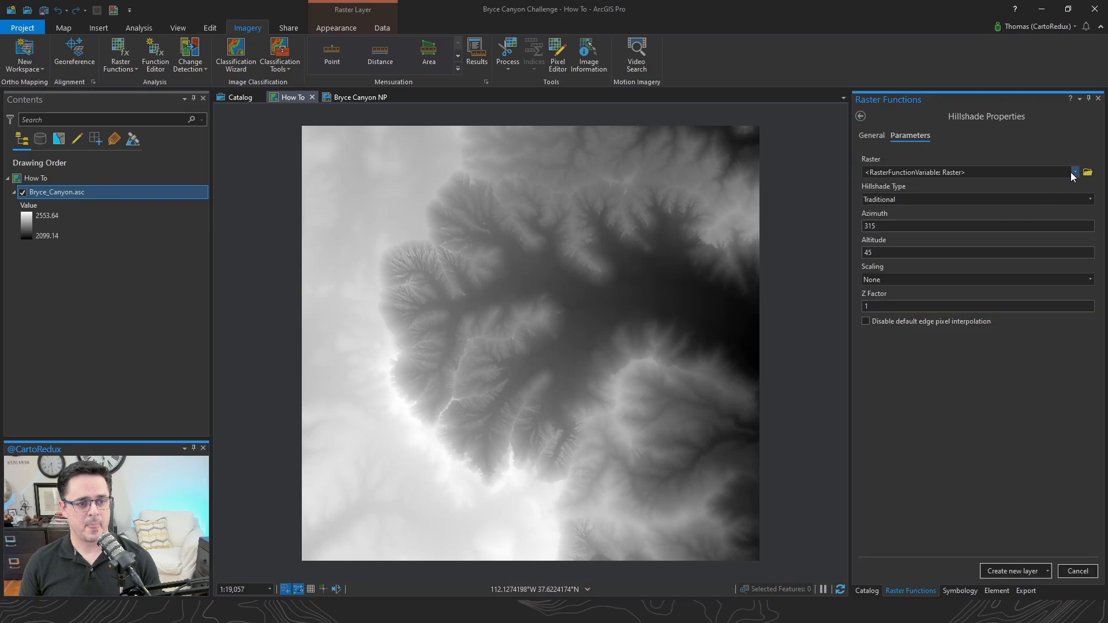
click(955, 172)
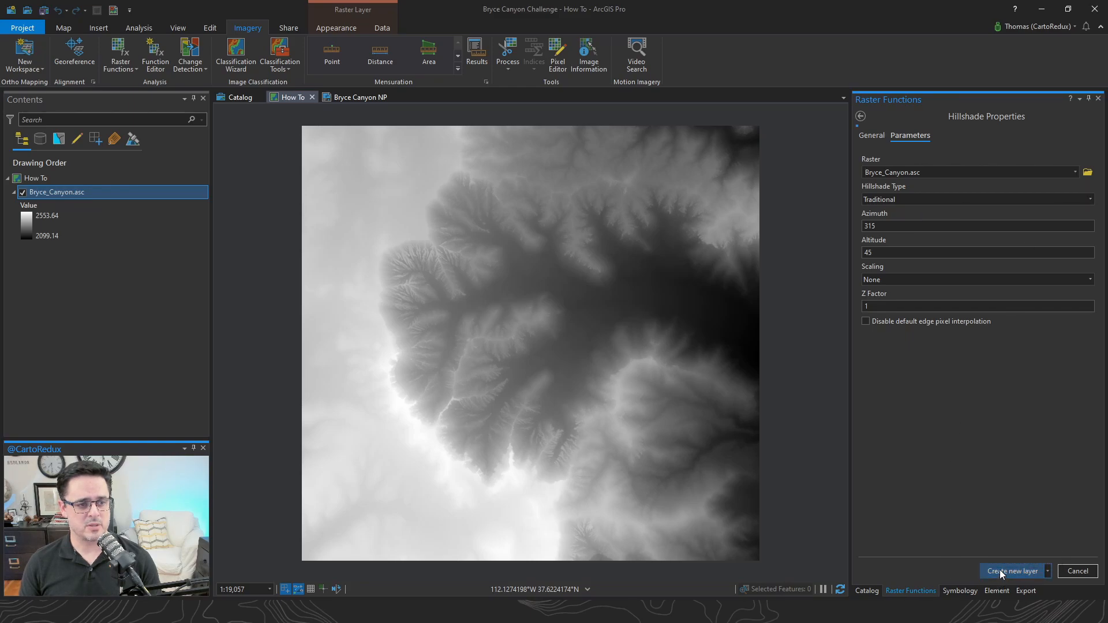
click(1013, 572)
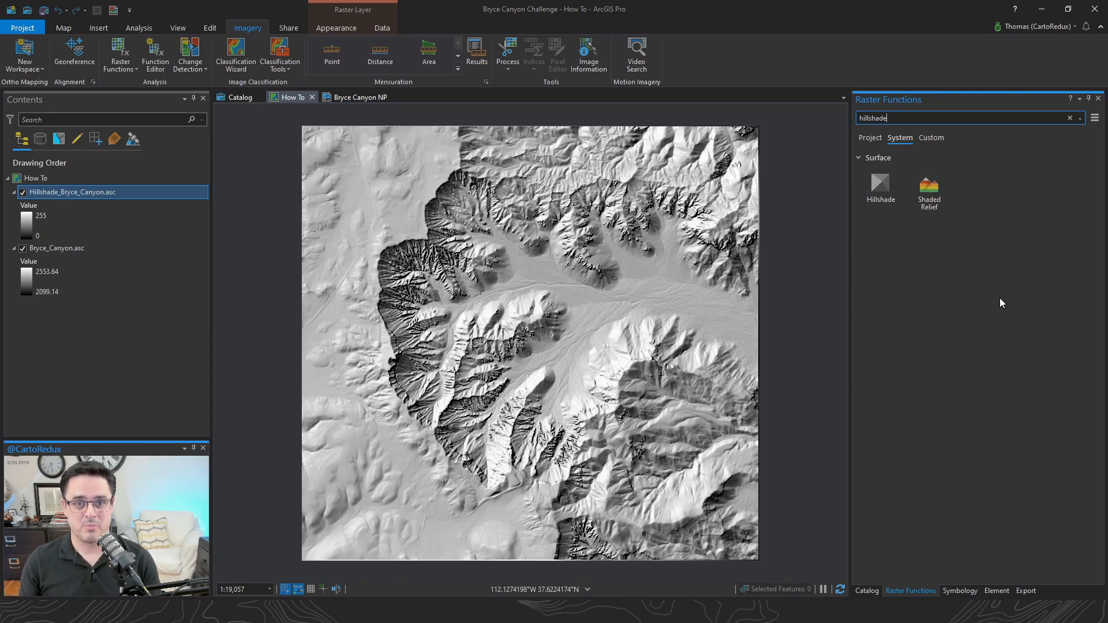
Step: Open Edit Function Chain on Hillshade_Bryce_Canyon.asc and show the Hillshade function's properties
right_click(72, 192)
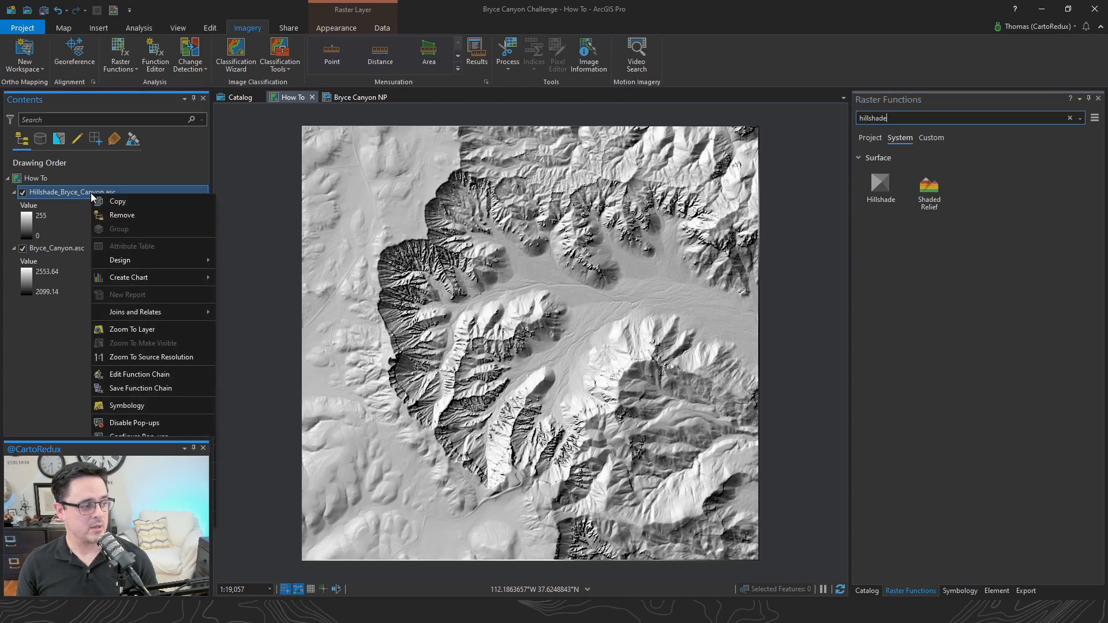
mouse_move(139, 374)
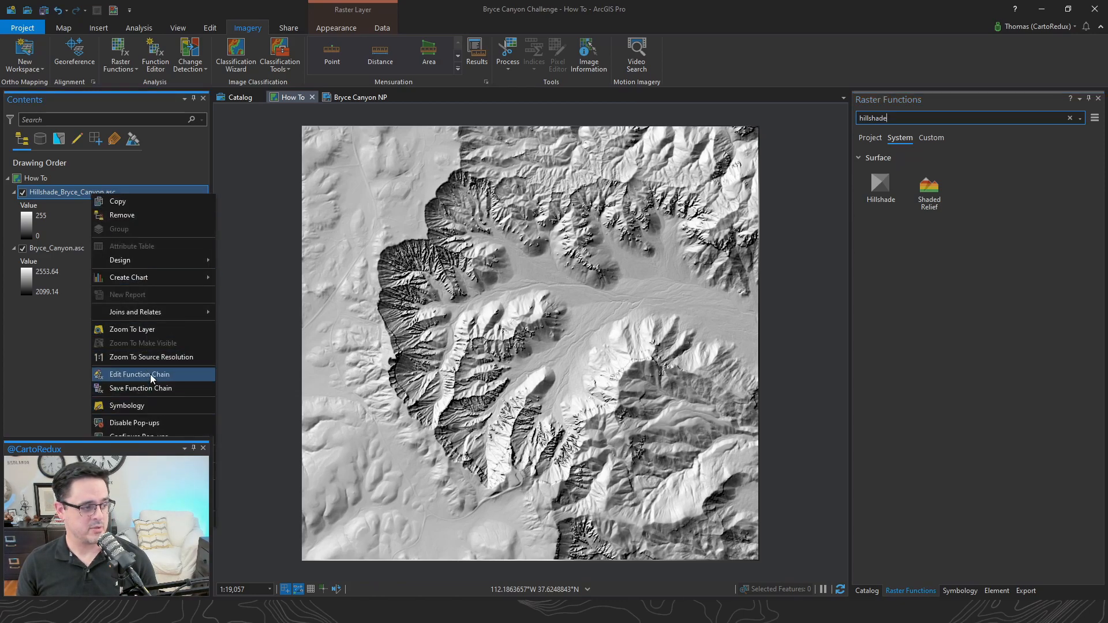
click(139, 374)
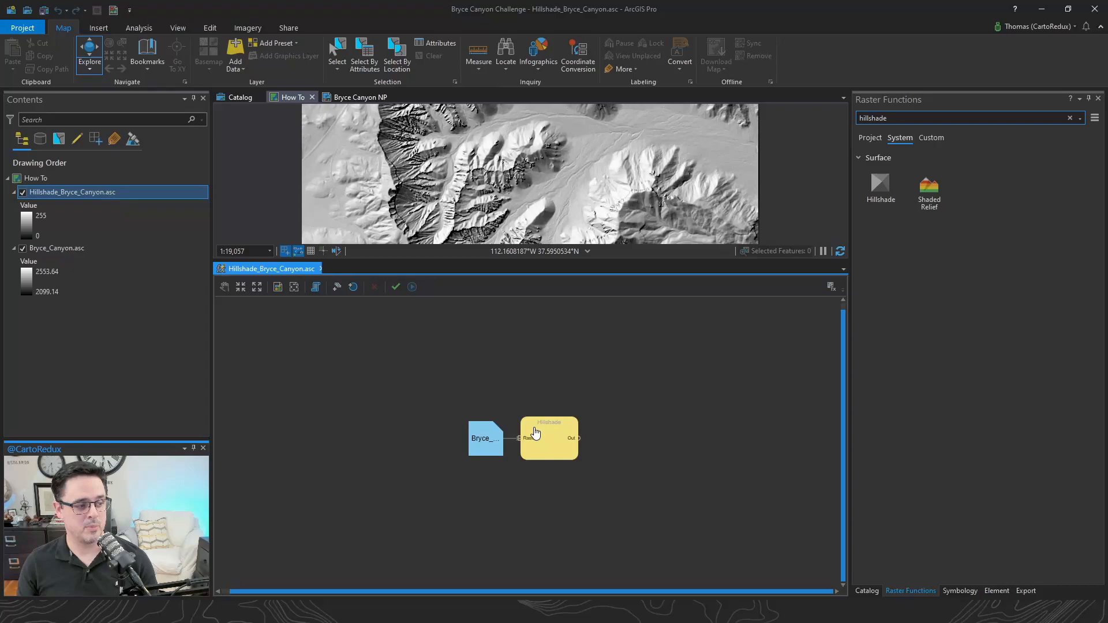
click(548, 439)
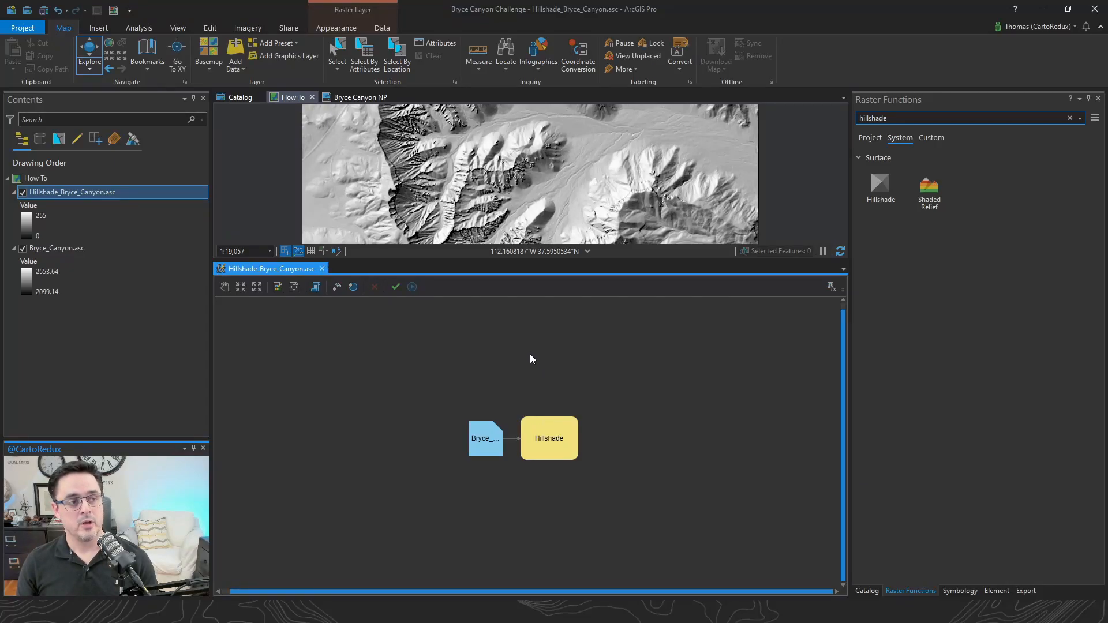
mouse_move(550, 269)
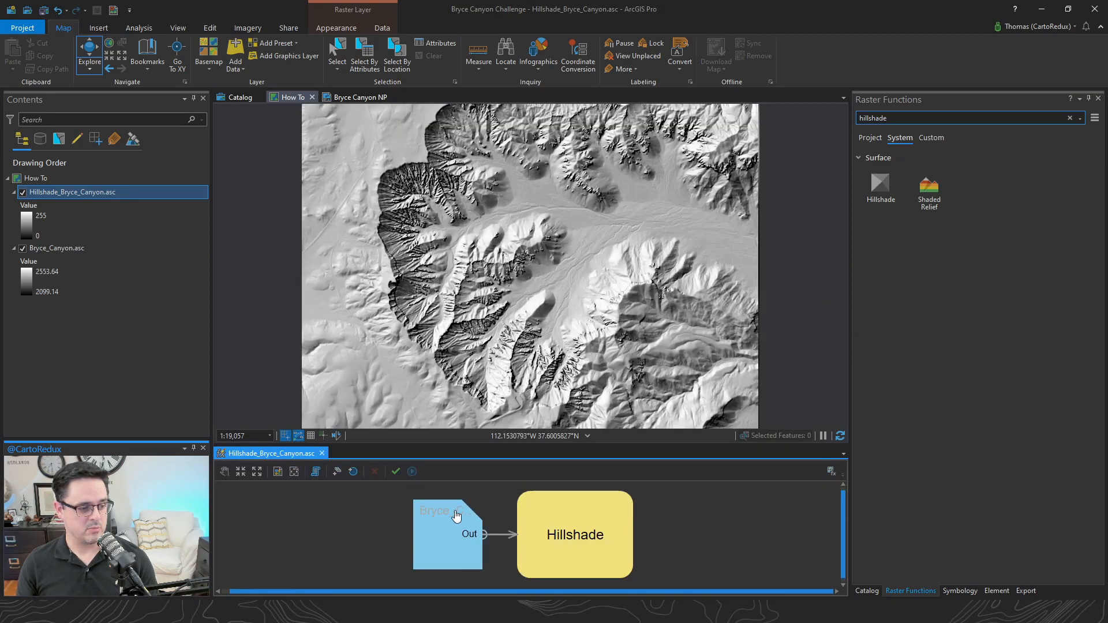
mouse_move(587, 547)
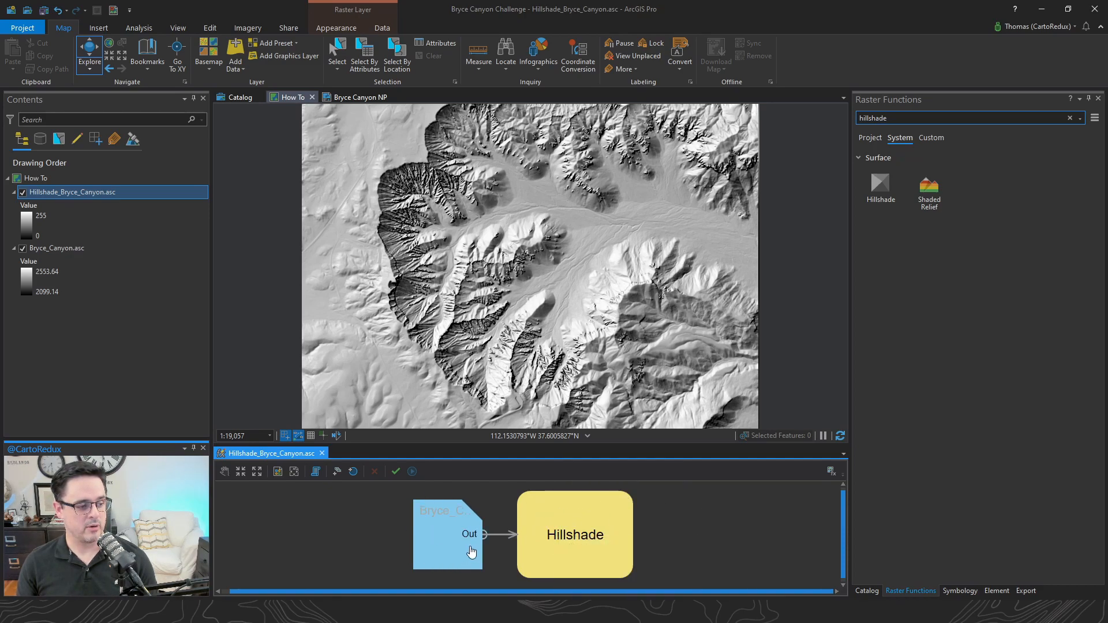
click(56, 248)
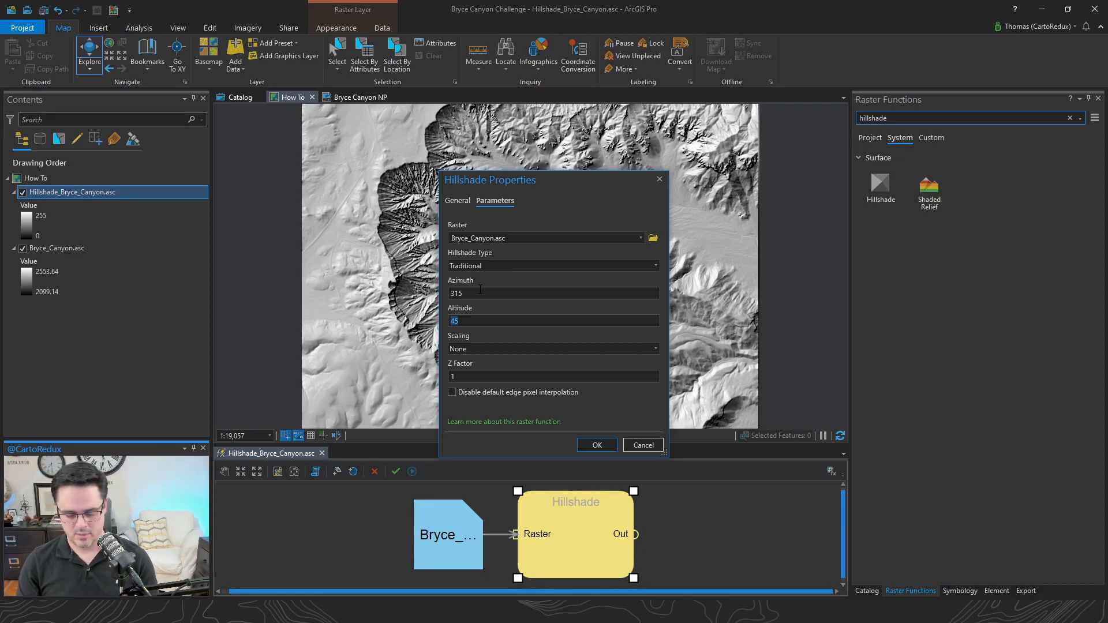
Step: Set the hillshade to Altitude 60, Z Factor 1.5 and Multidirectional type, then confirm
text(60)
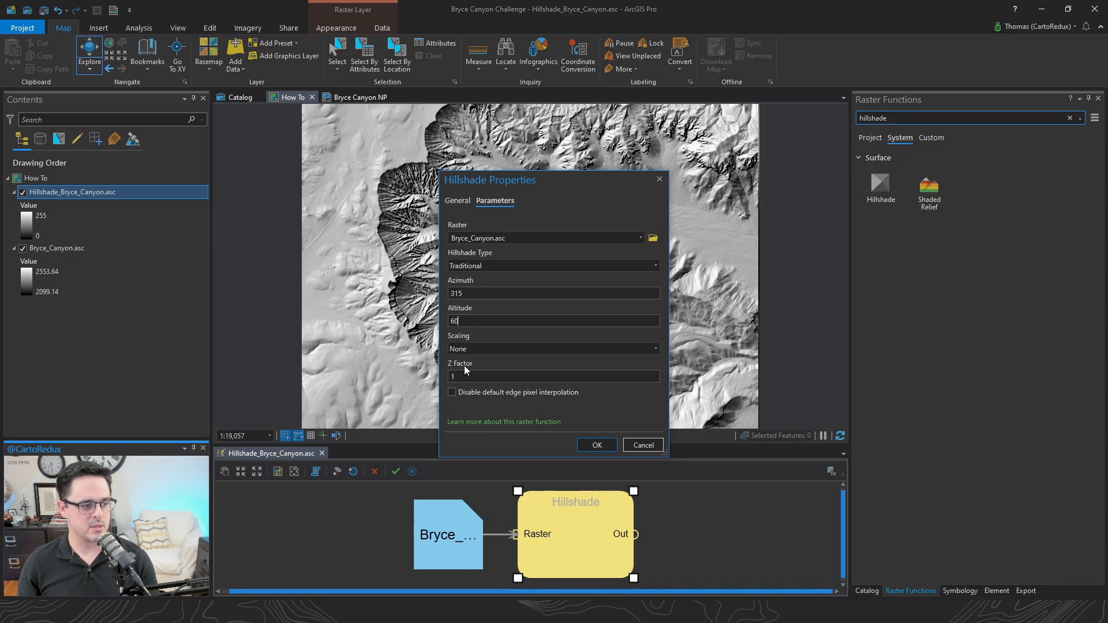
text(.5)
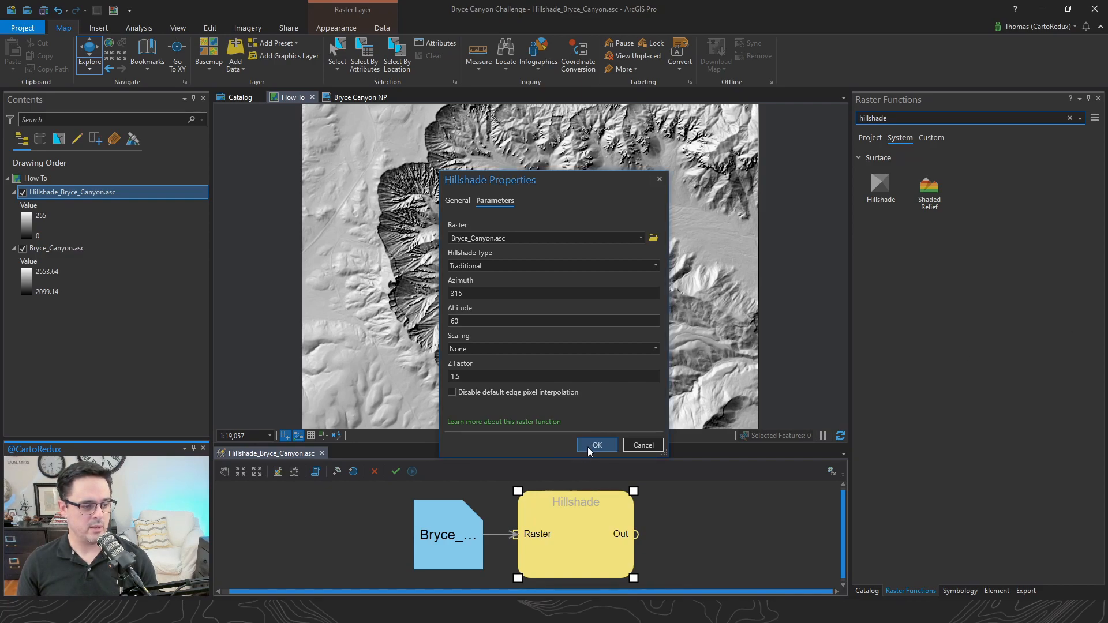
click(596, 445)
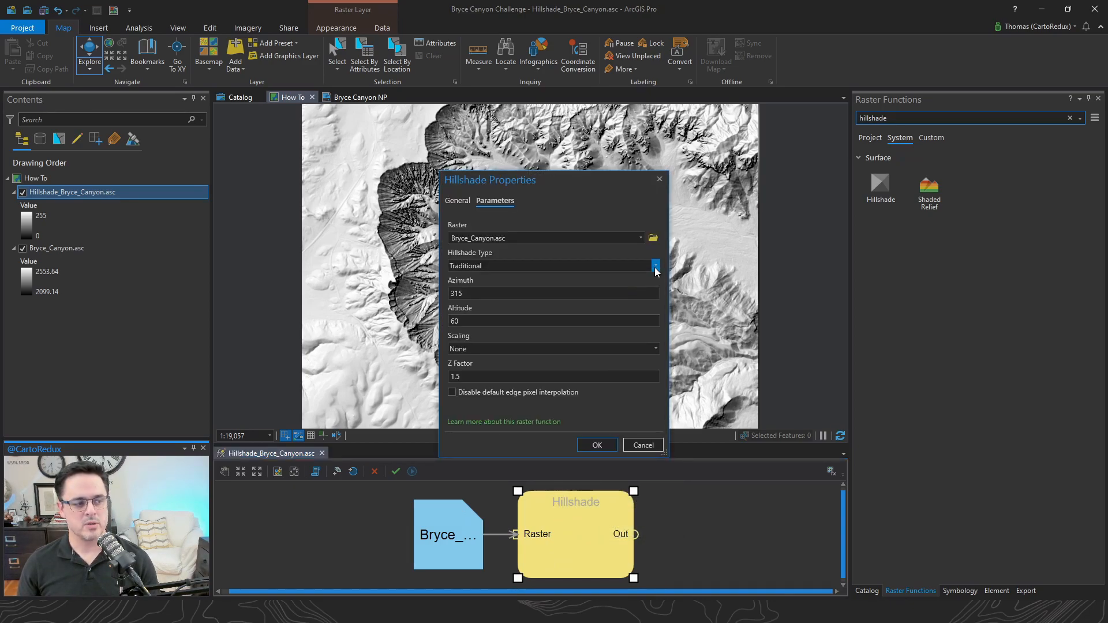
click(552, 265)
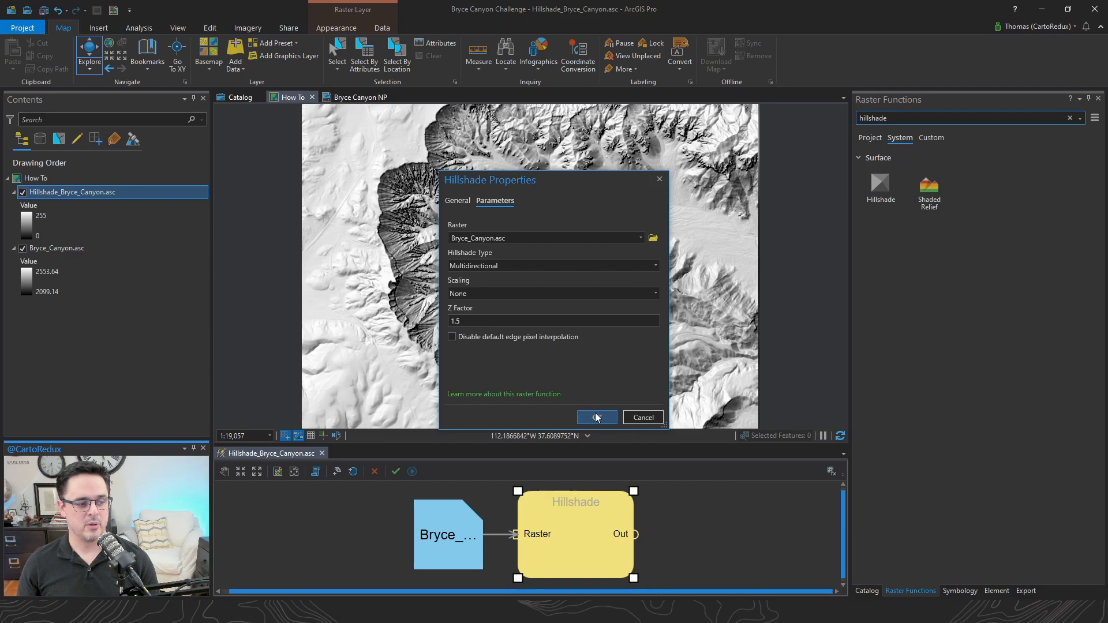
click(597, 417)
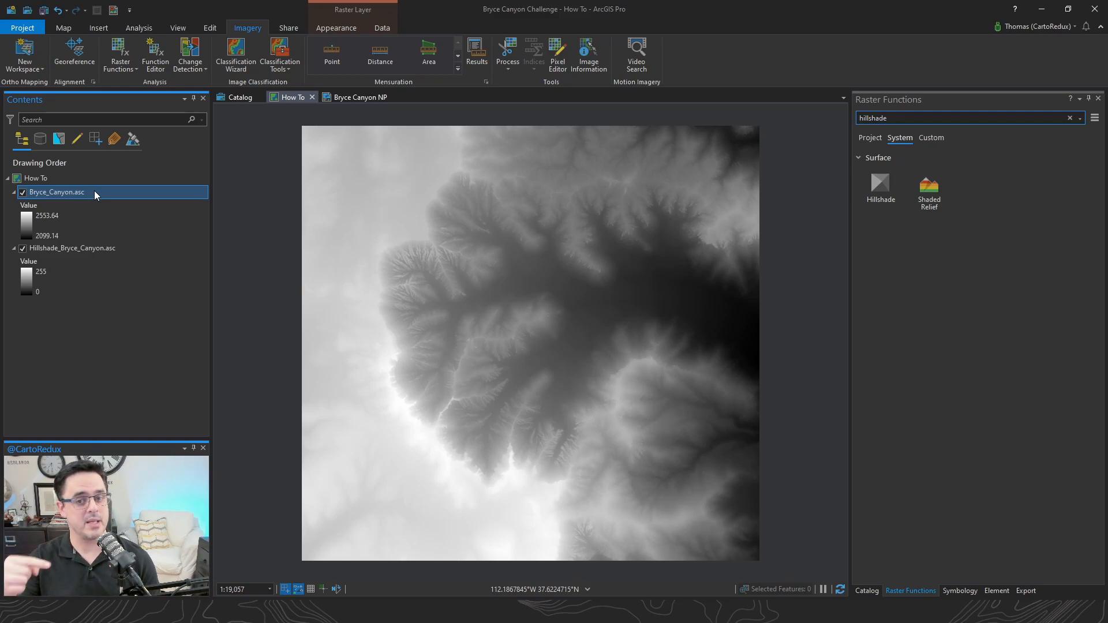
Step: Set the Bryce_Canyon.asc layer's Layer Blend to Overlay above the hillshade
click(71, 248)
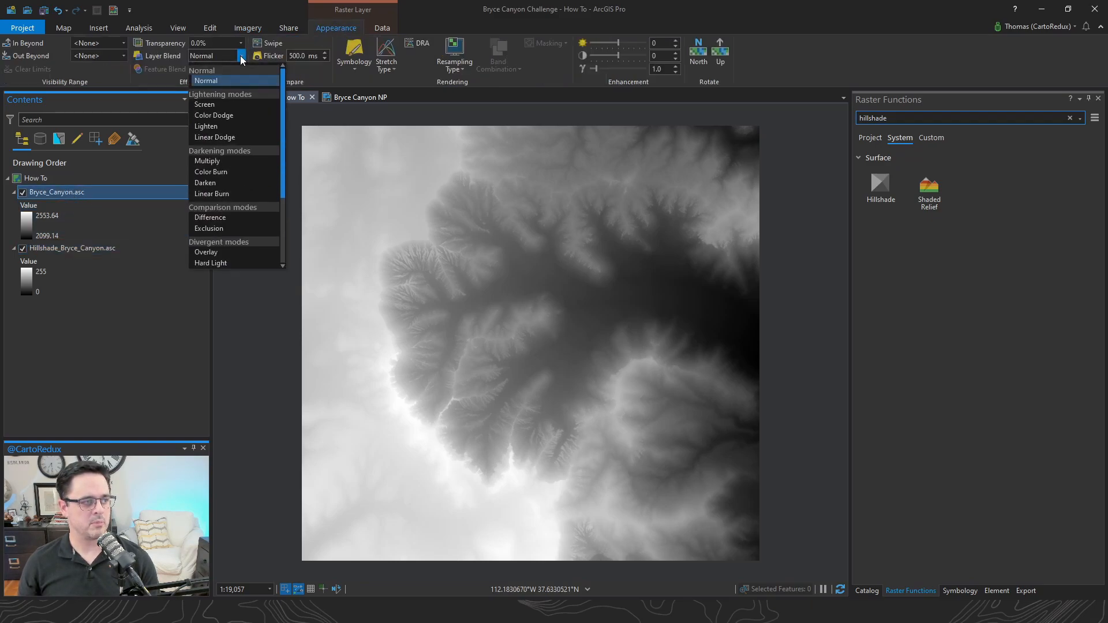
scroll(down, 3)
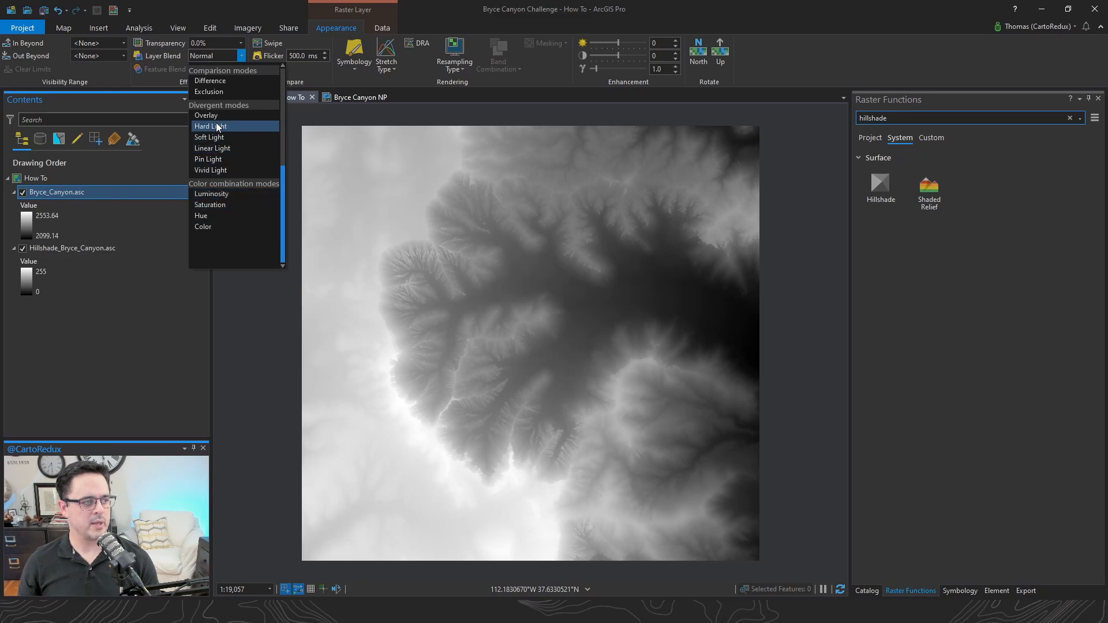
click(206, 116)
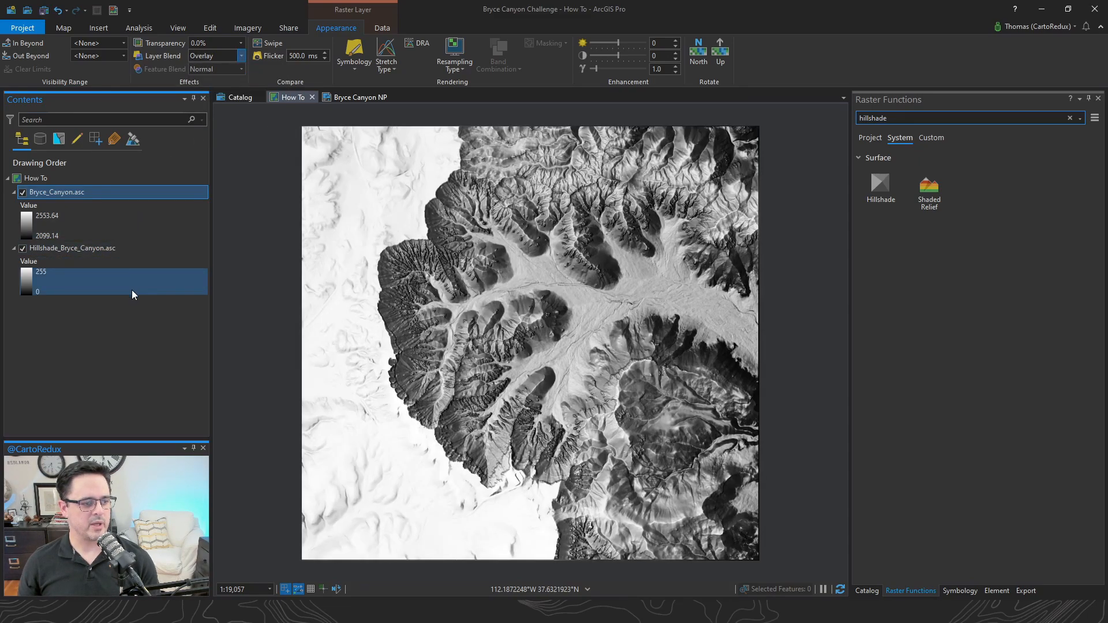
click(56, 192)
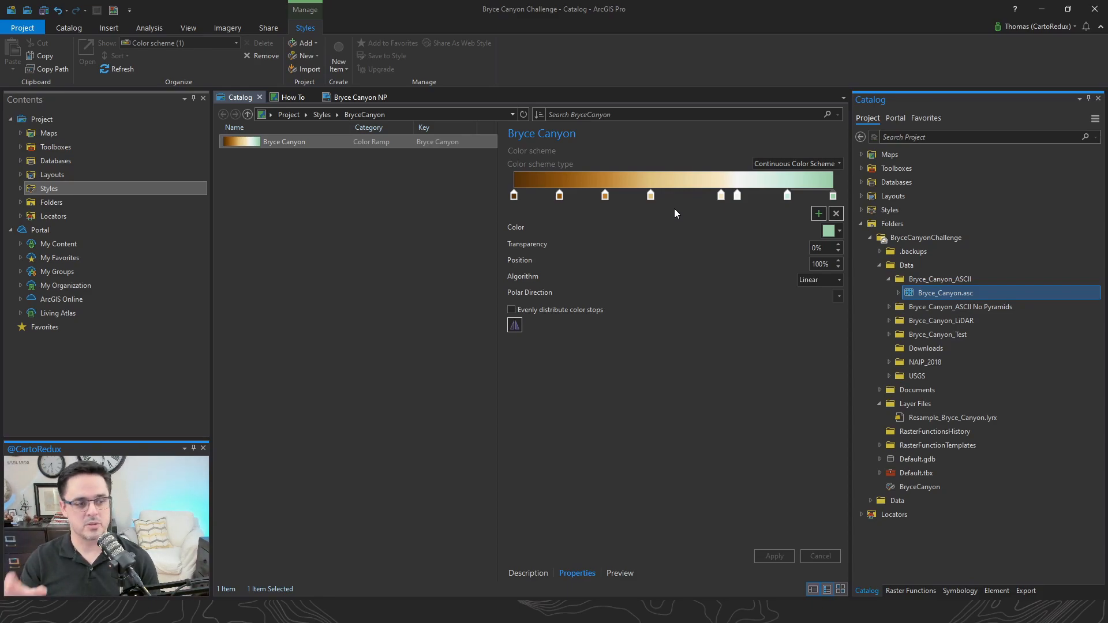
mouse_move(725, 203)
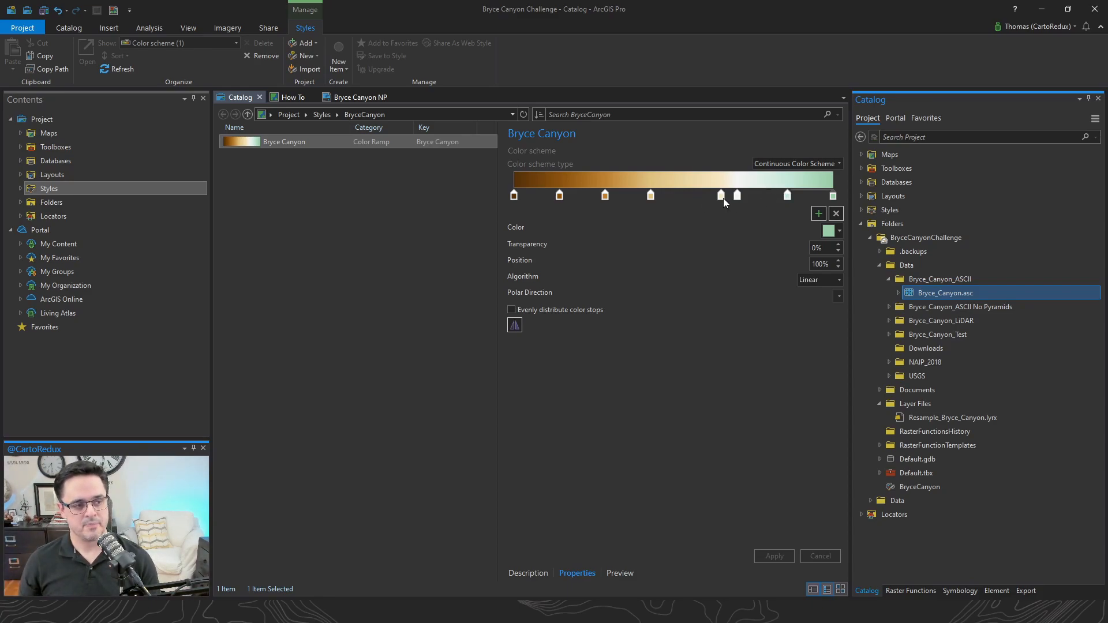
Step: Switch back to the How To map view from the Catalog styles view
click(292, 97)
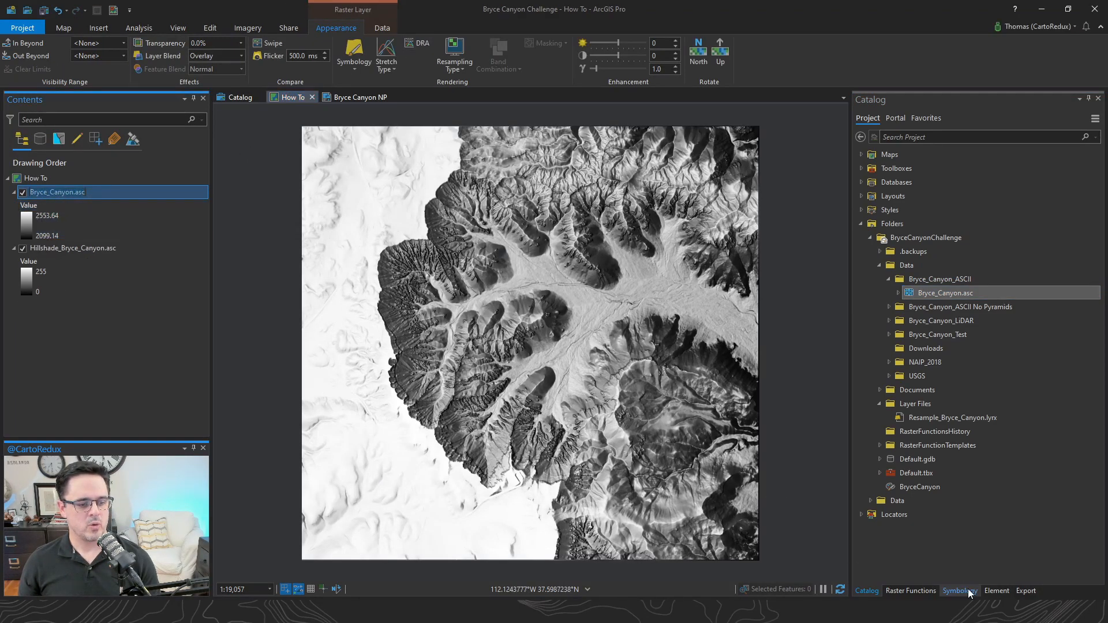
Step: Apply the Bryce Canyon colour ramp to Bryce_Canyon.asc in Symbology and invert it
click(960, 591)
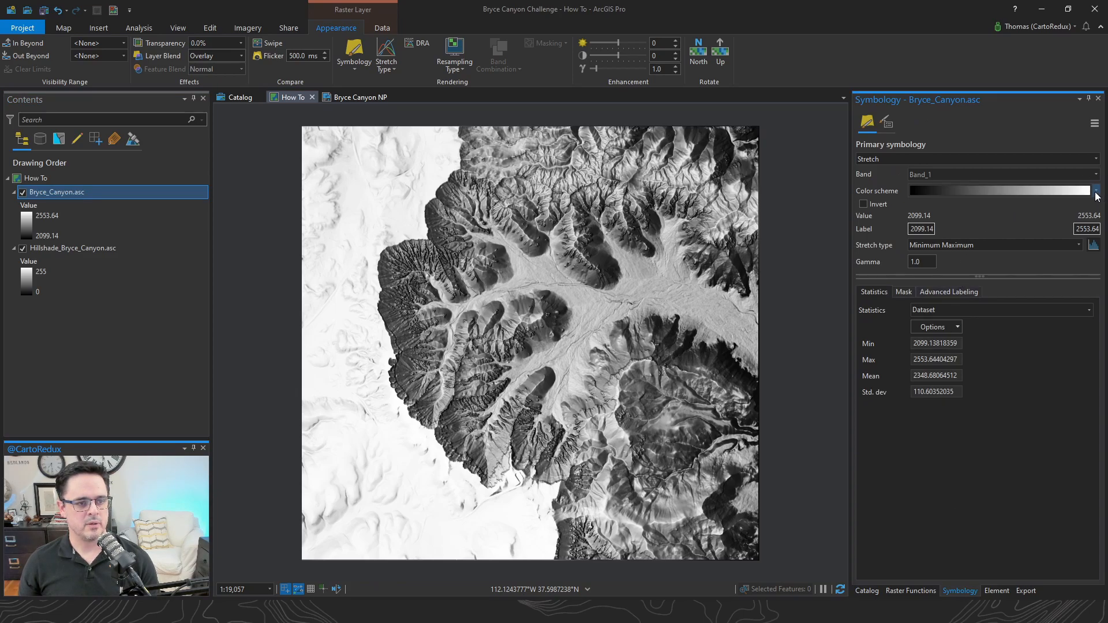
click(1094, 191)
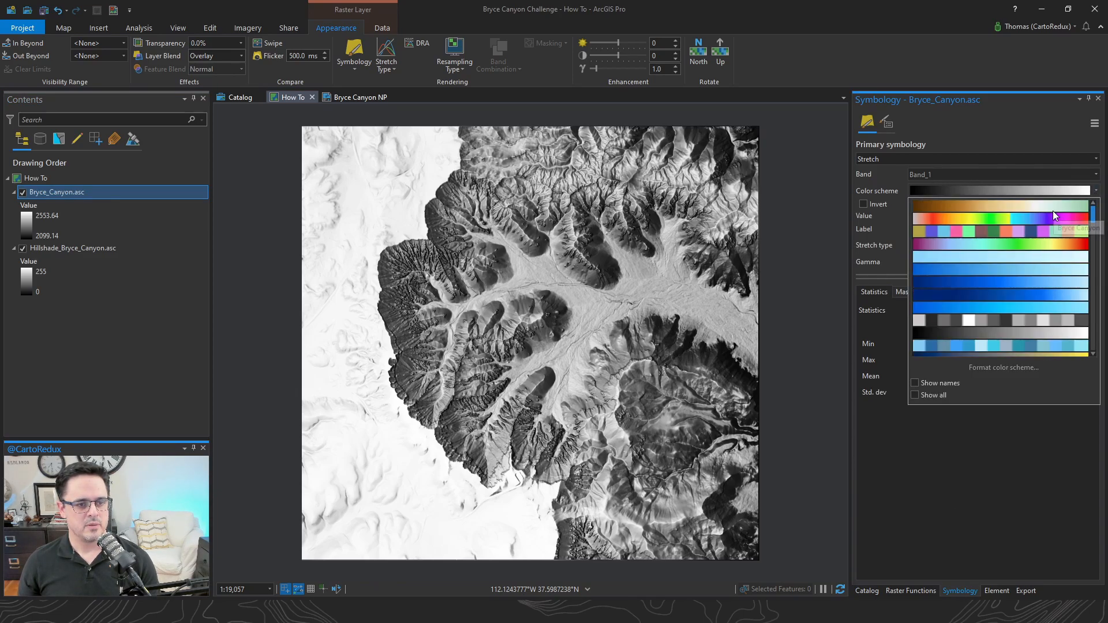
click(1000, 209)
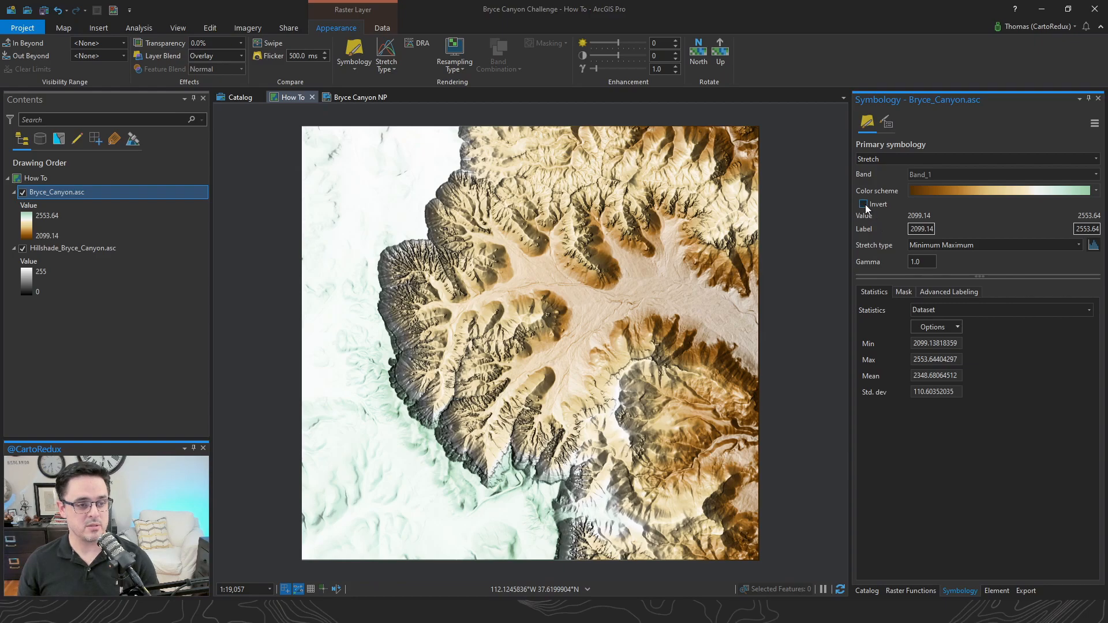
click(863, 205)
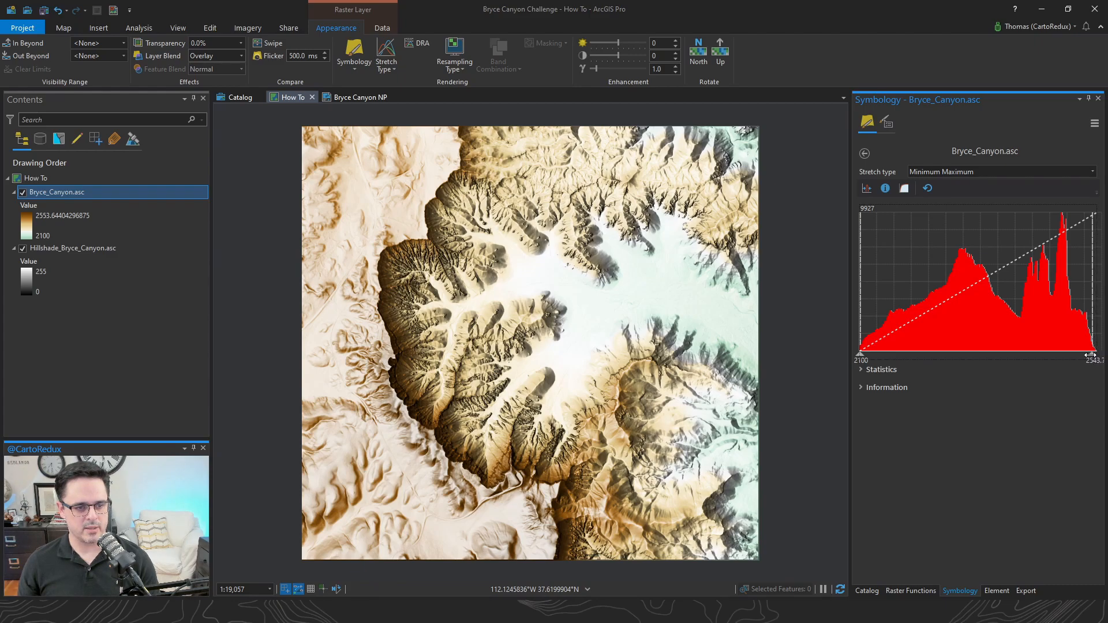
Step: Drag the stretch maximum handle down to 2400 in the Symbology histogram
drag(1091, 354, 1036, 355)
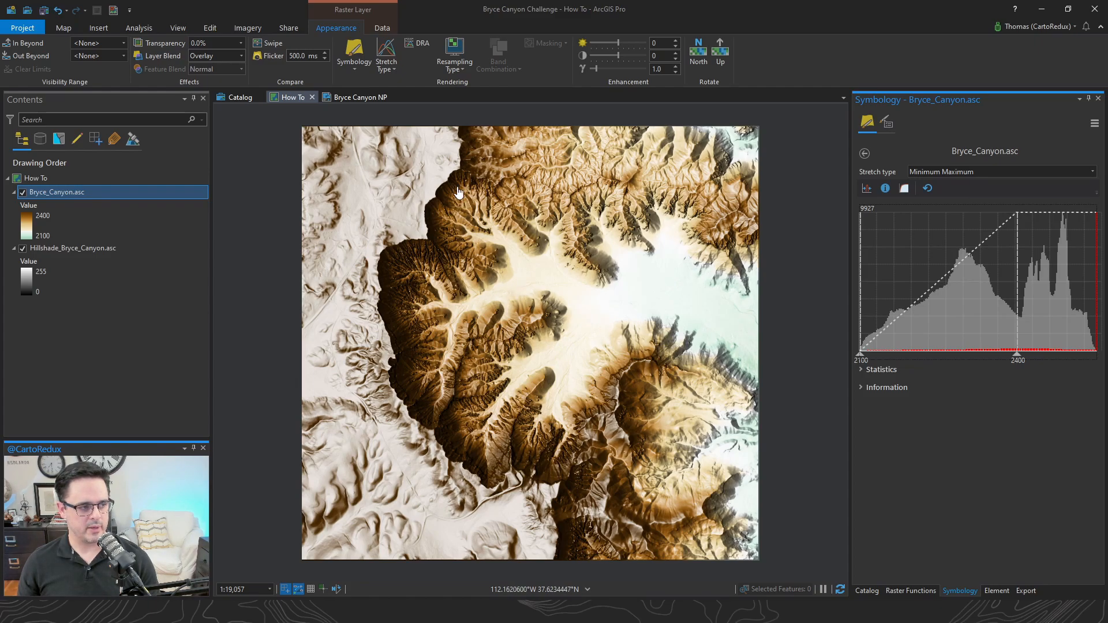
mouse_move(412, 262)
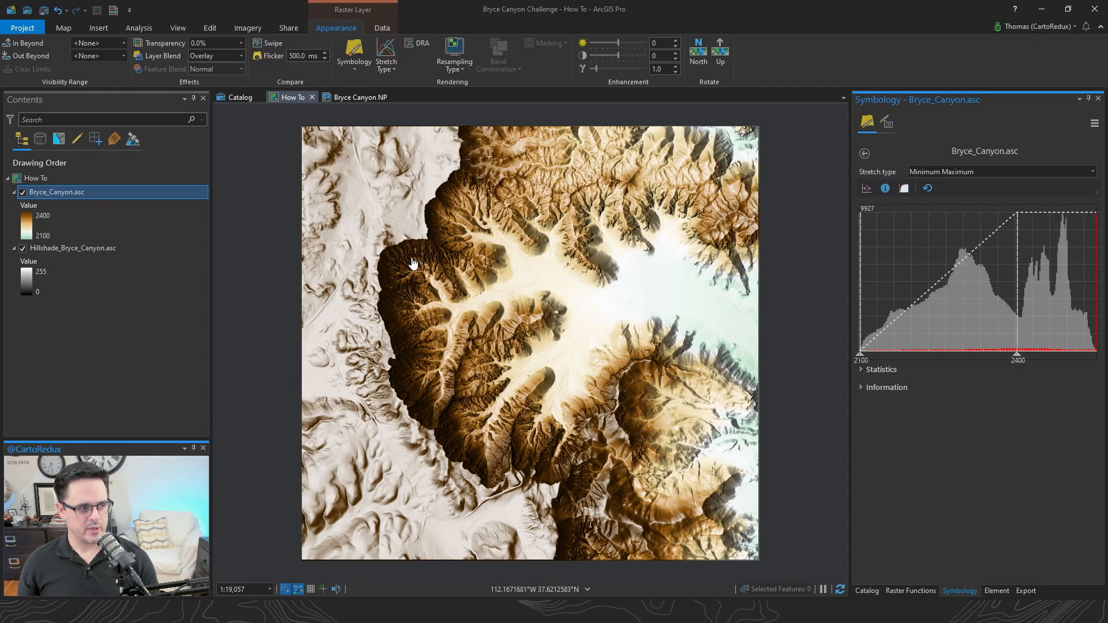
mouse_move(442, 440)
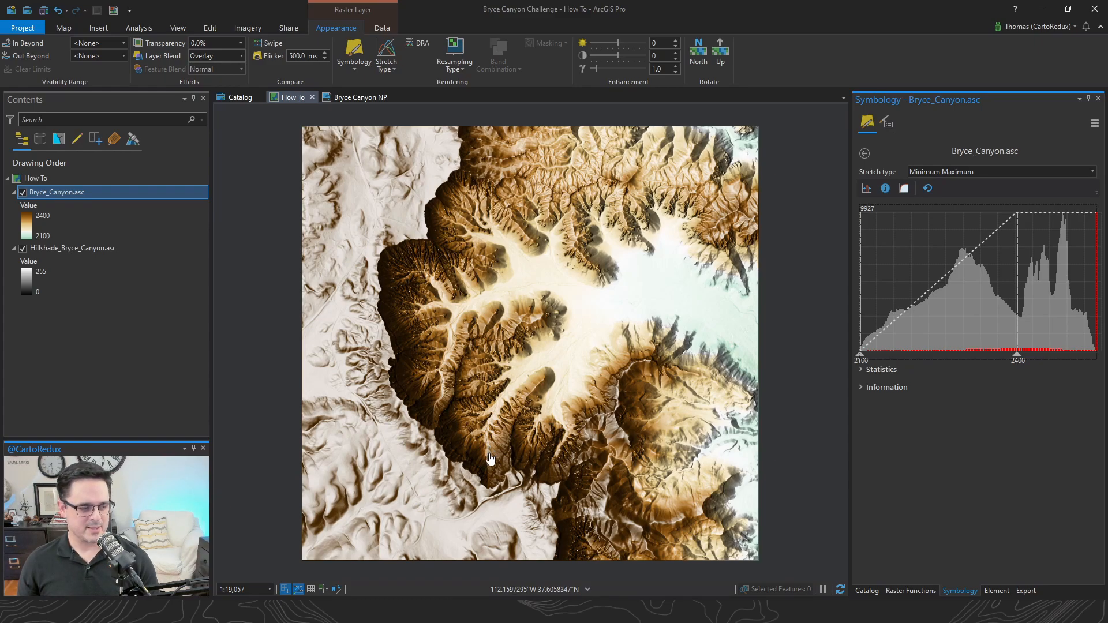
mouse_move(405, 305)
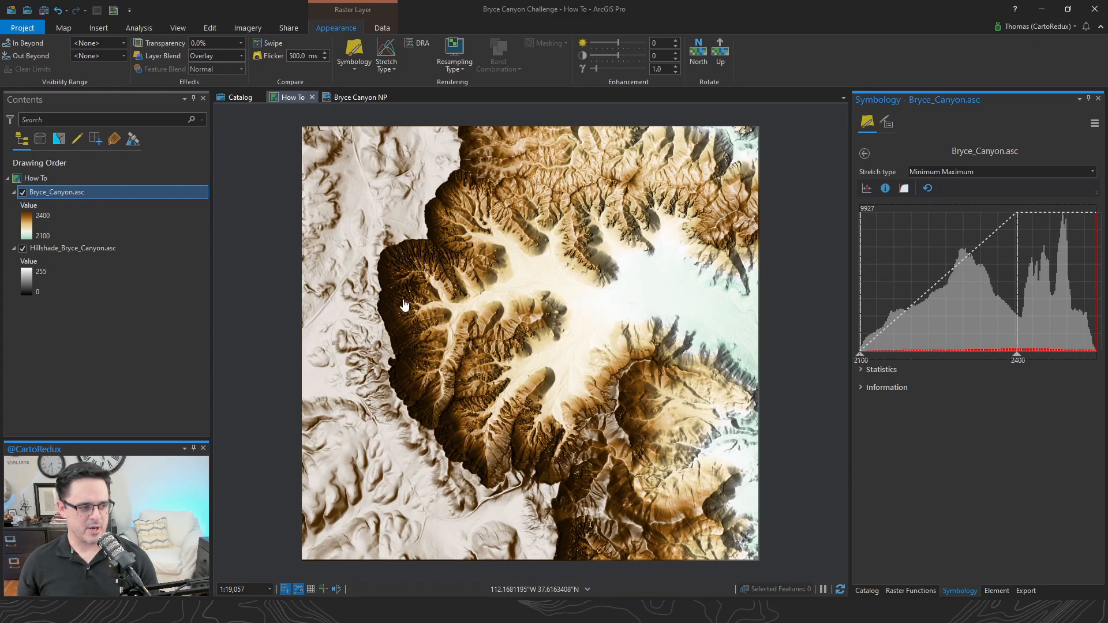
mouse_move(412, 260)
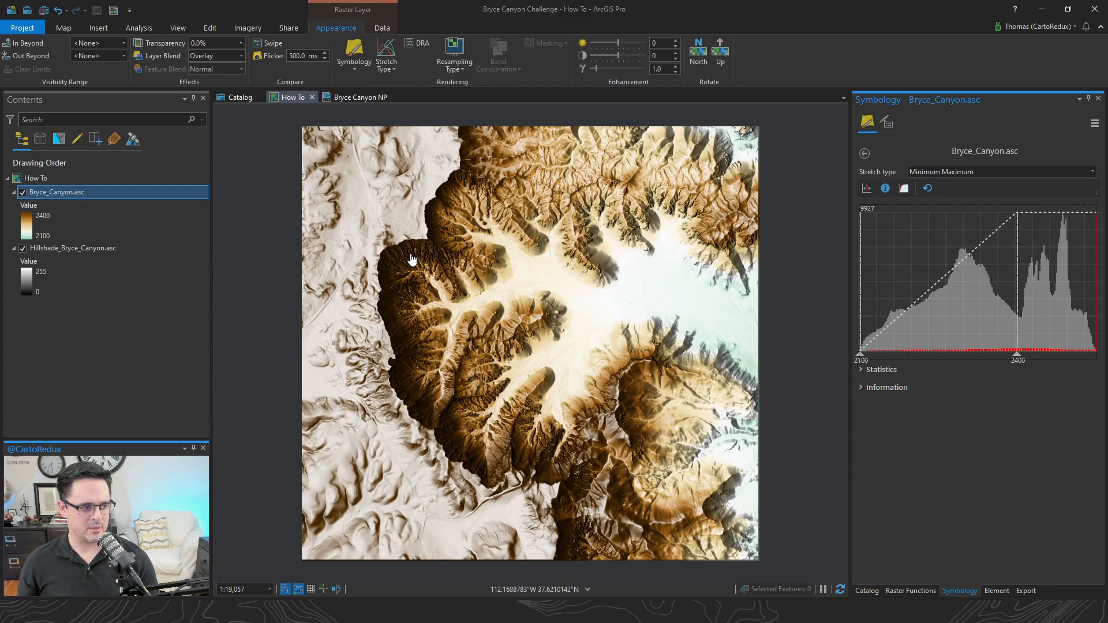
mouse_move(388, 278)
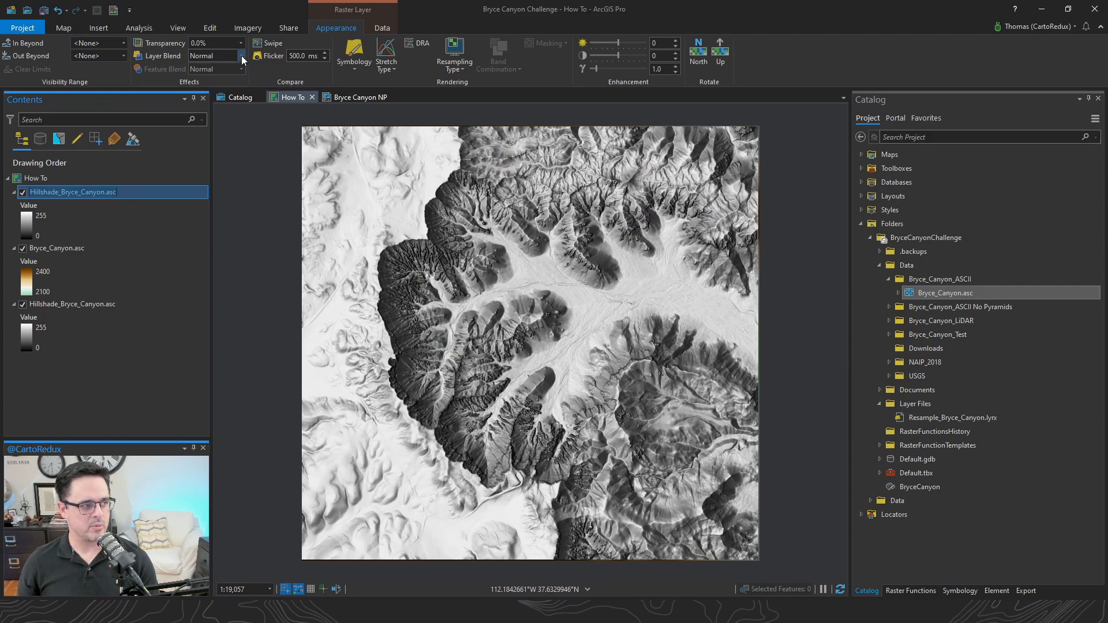
Step: Set the top Hillshade_Bryce_Canyon.asc layer's Layer Blend to Luminosity
click(240, 55)
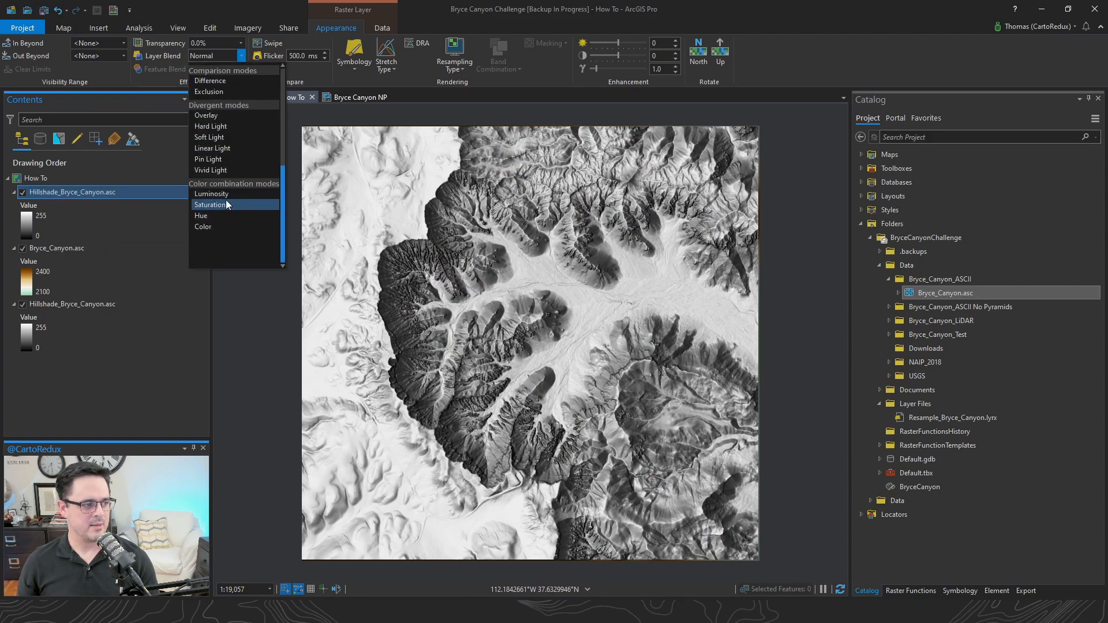
mouse_move(210, 194)
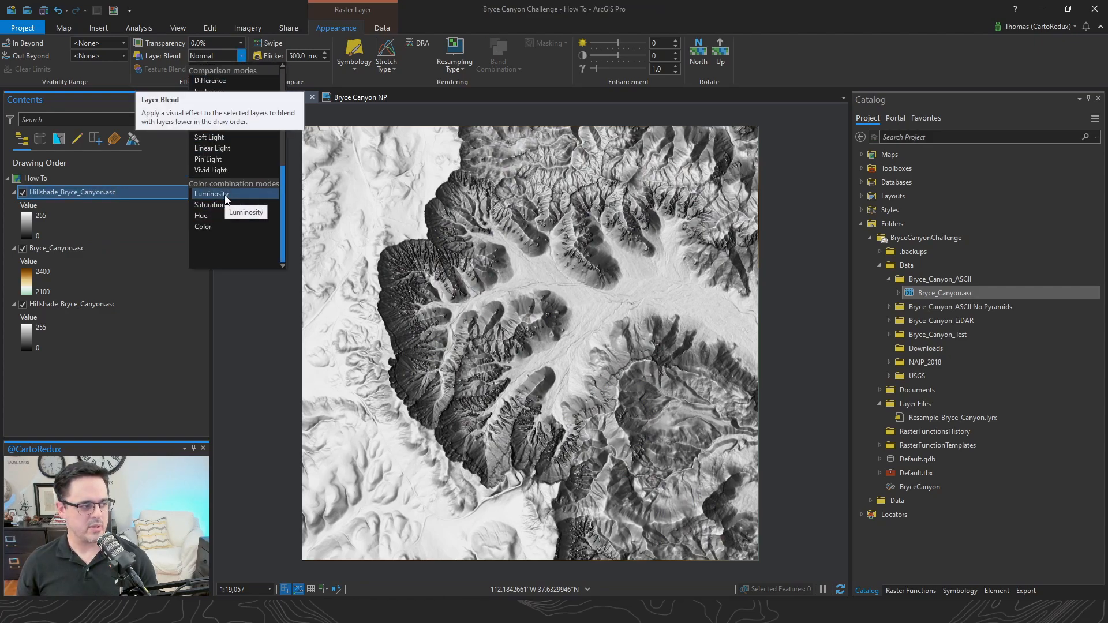
click(210, 194)
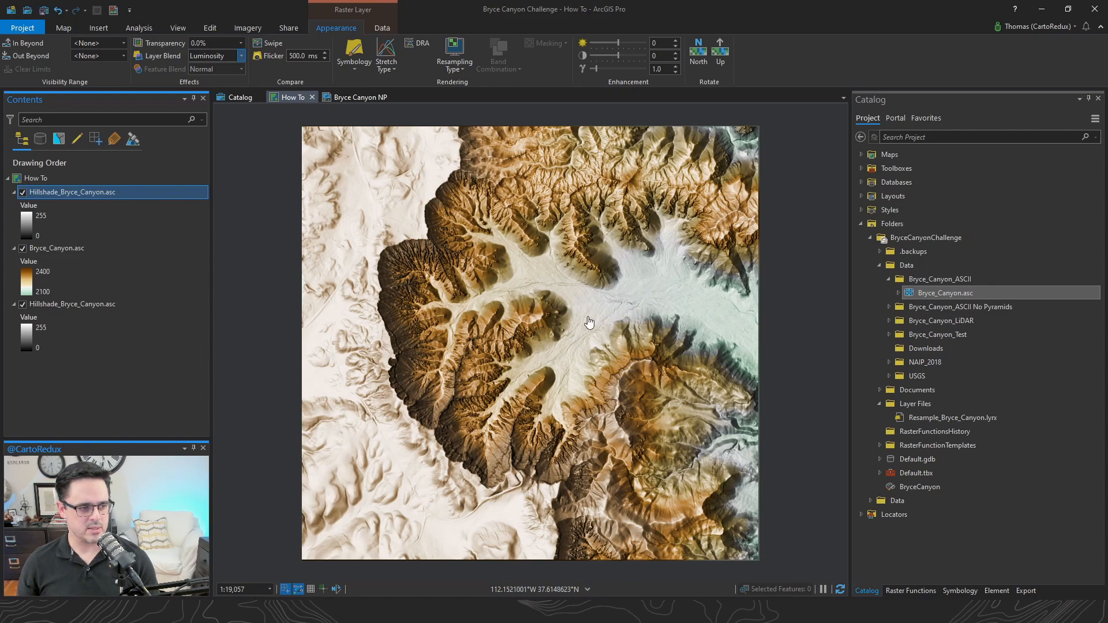
Step: Toggle the top hillshade and coloured elevation layers off and on to compare, leaving all visible
click(23, 193)
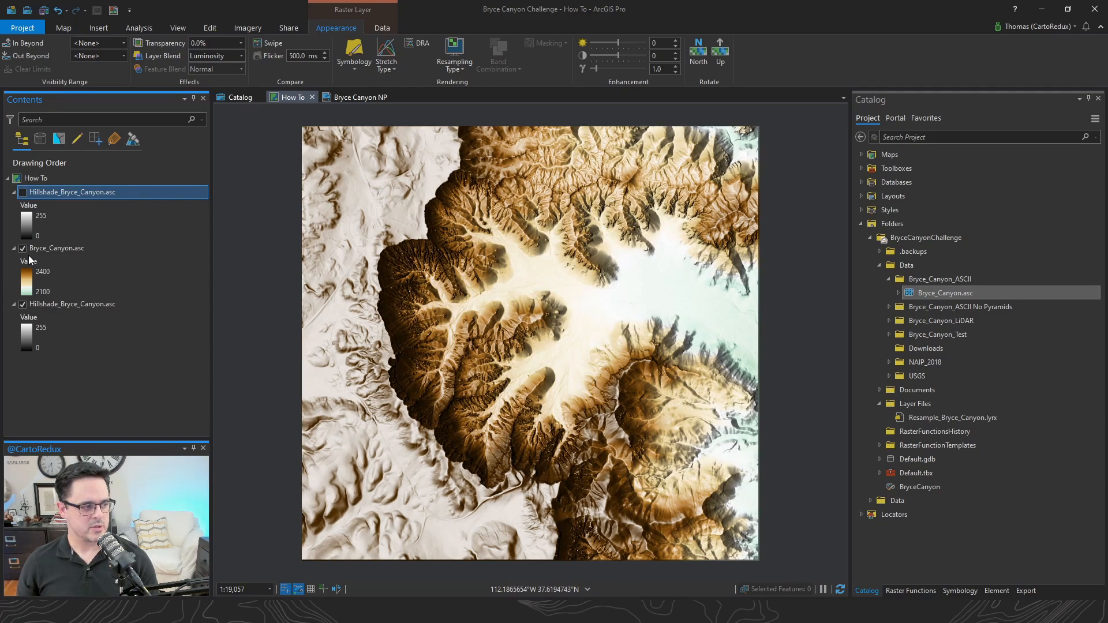
click(23, 248)
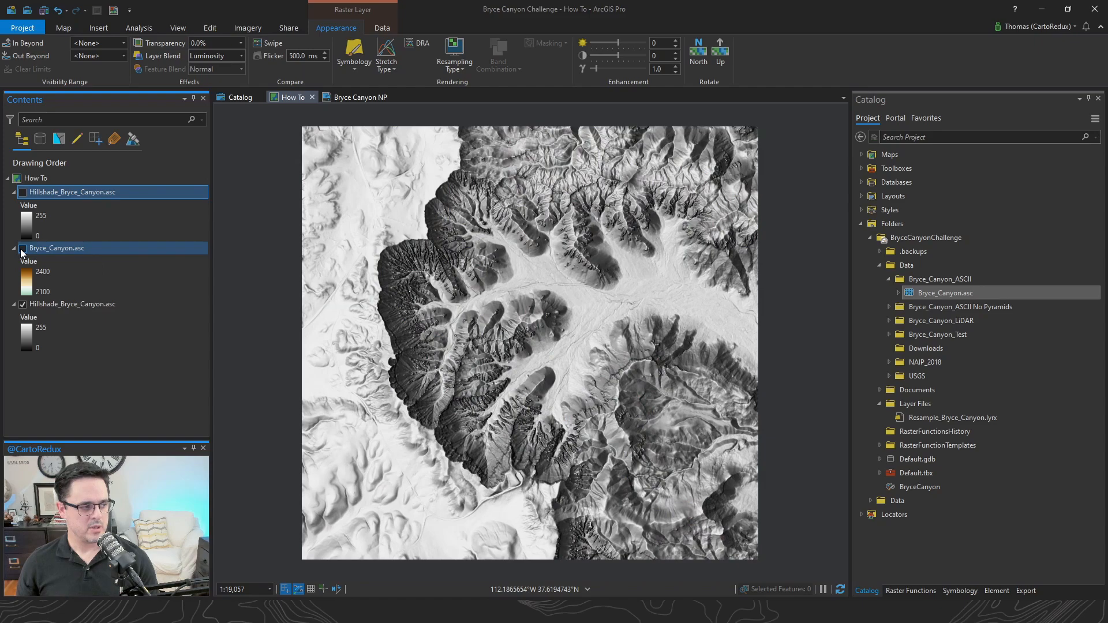
click(23, 248)
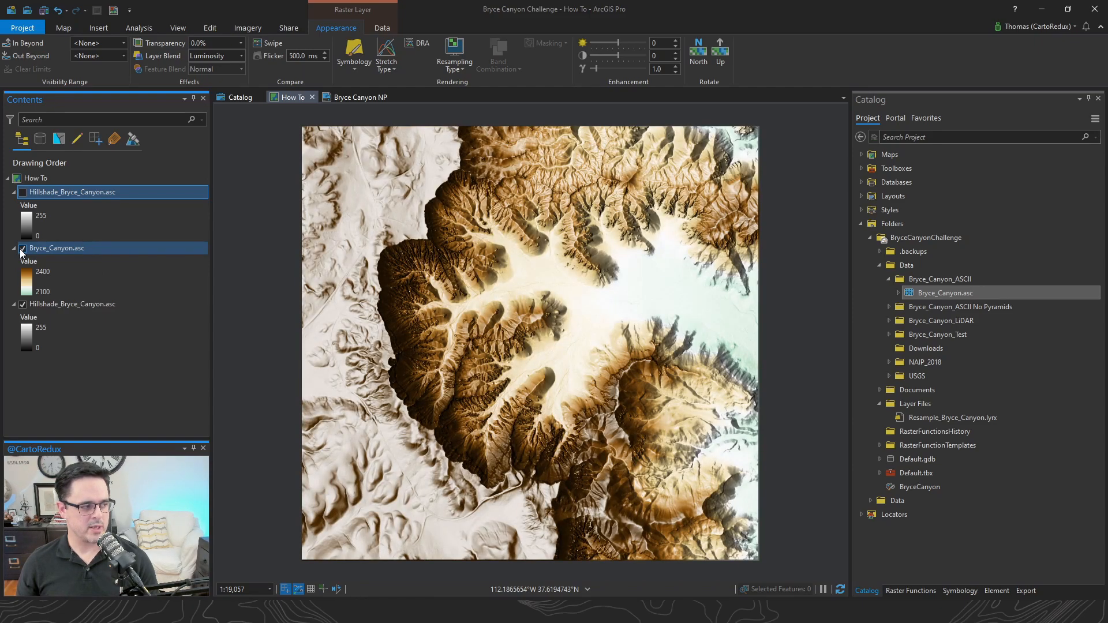
click(23, 192)
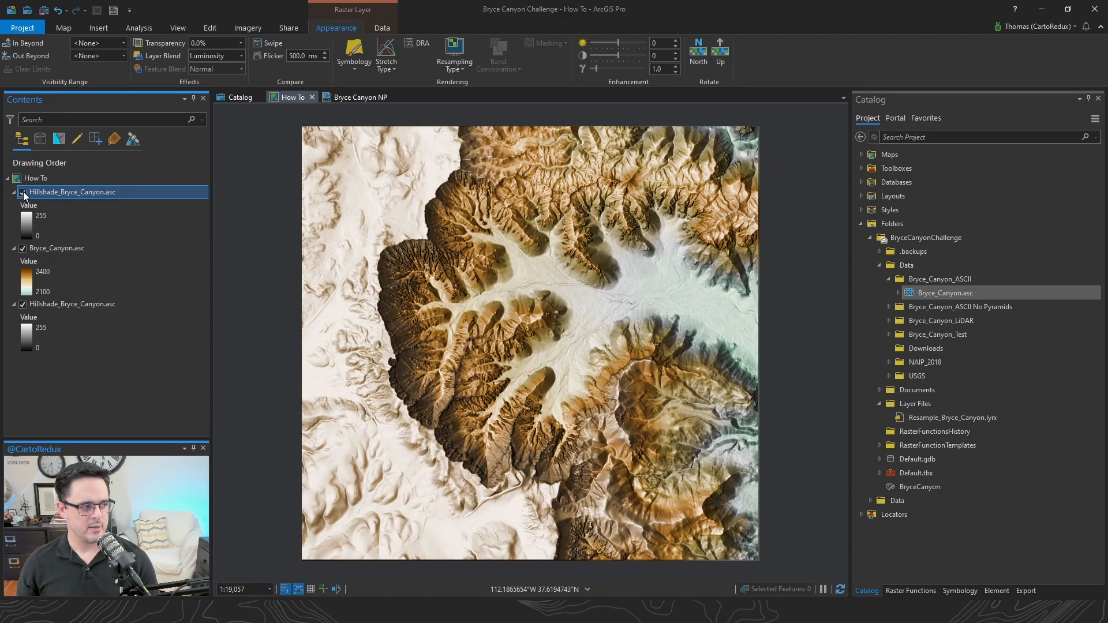
click(23, 193)
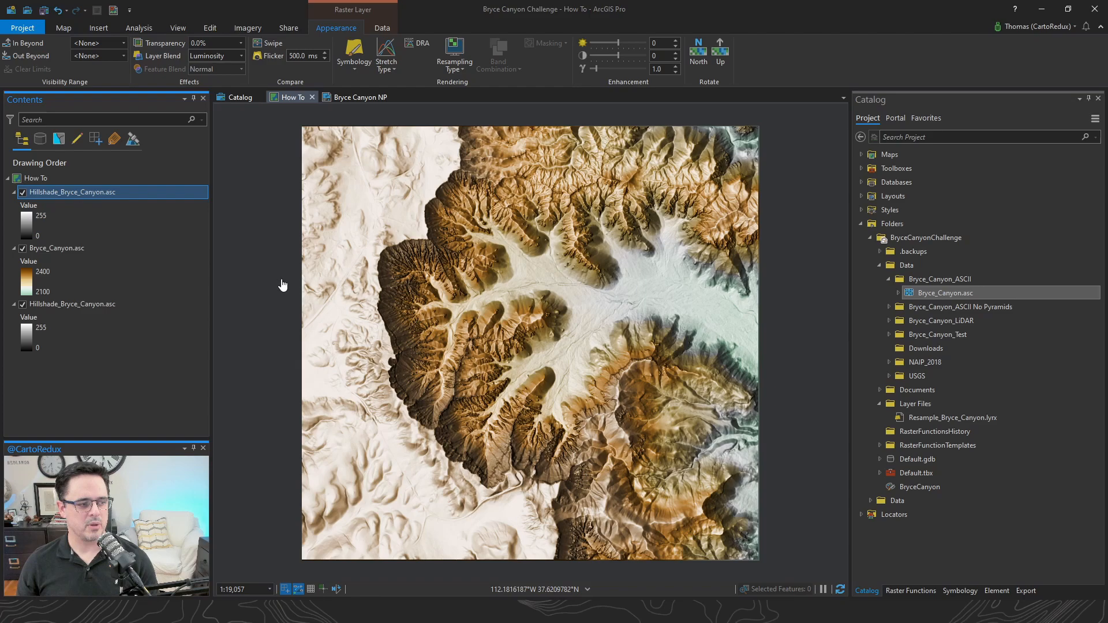
mouse_move(301, 318)
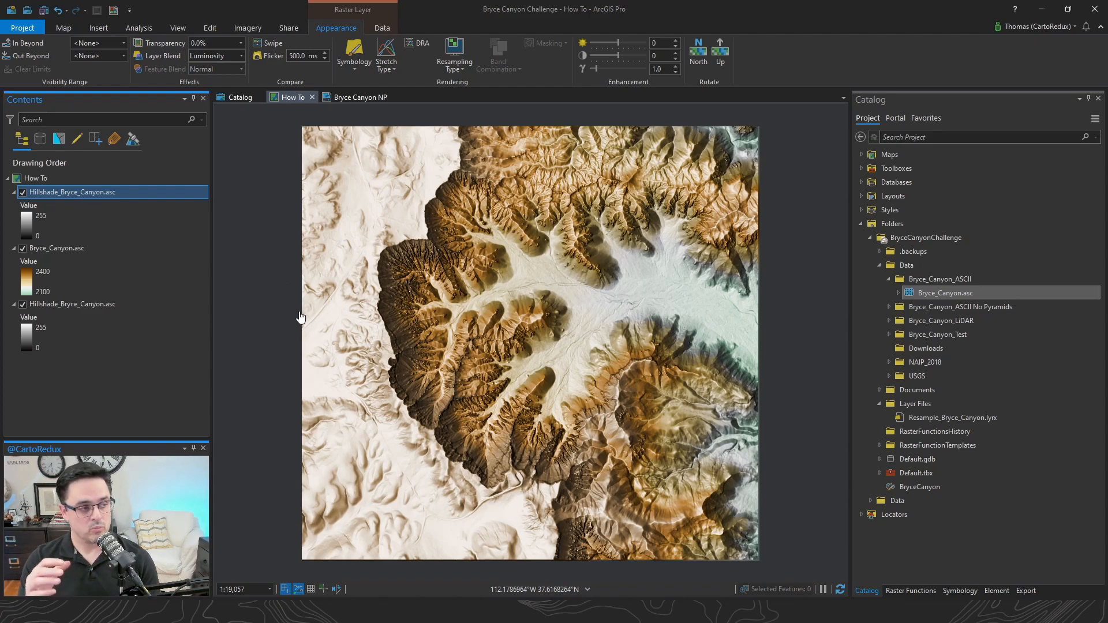
Step: Switch to the Bryce Canyon NP layout view
click(360, 97)
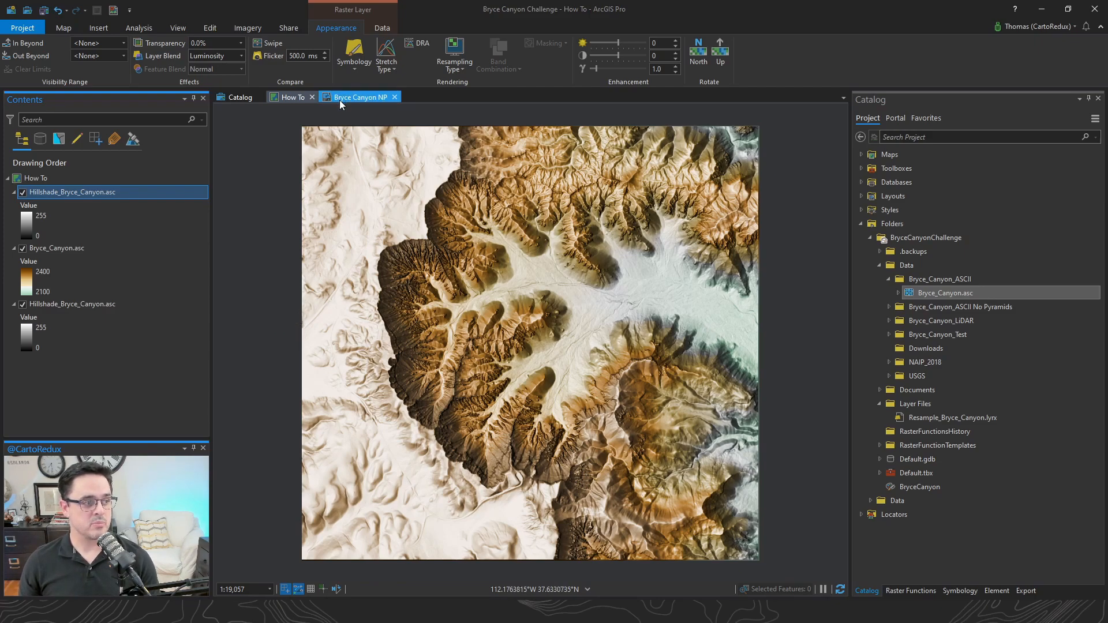
Step: Switch to the Bryce Canyon NP layout and bring up Format Text for the Title 1 element
click(359, 97)
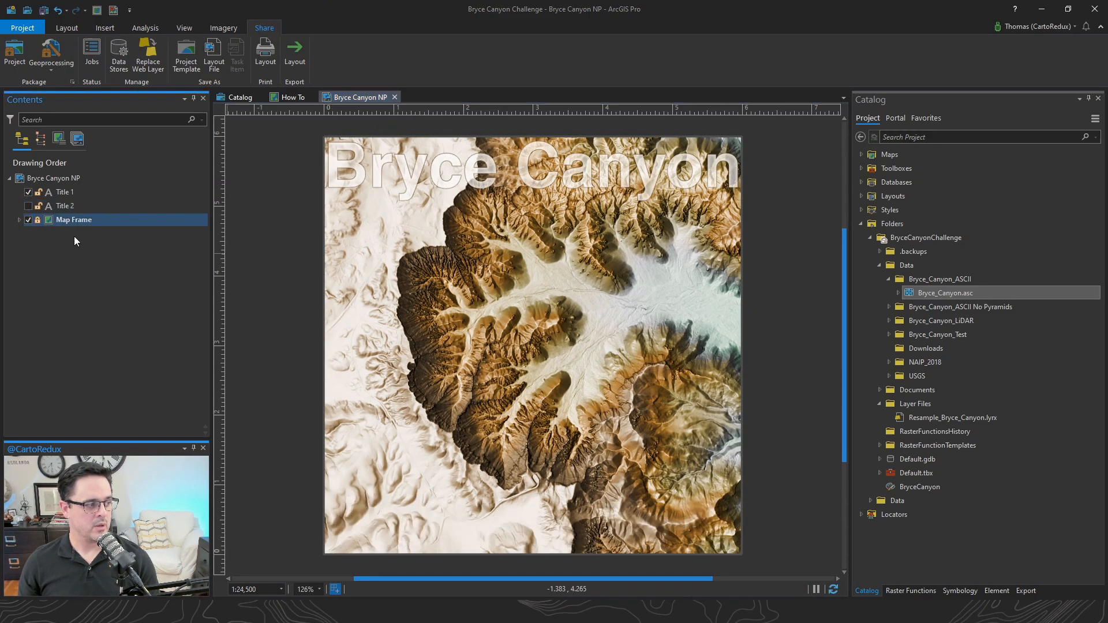
click(509, 167)
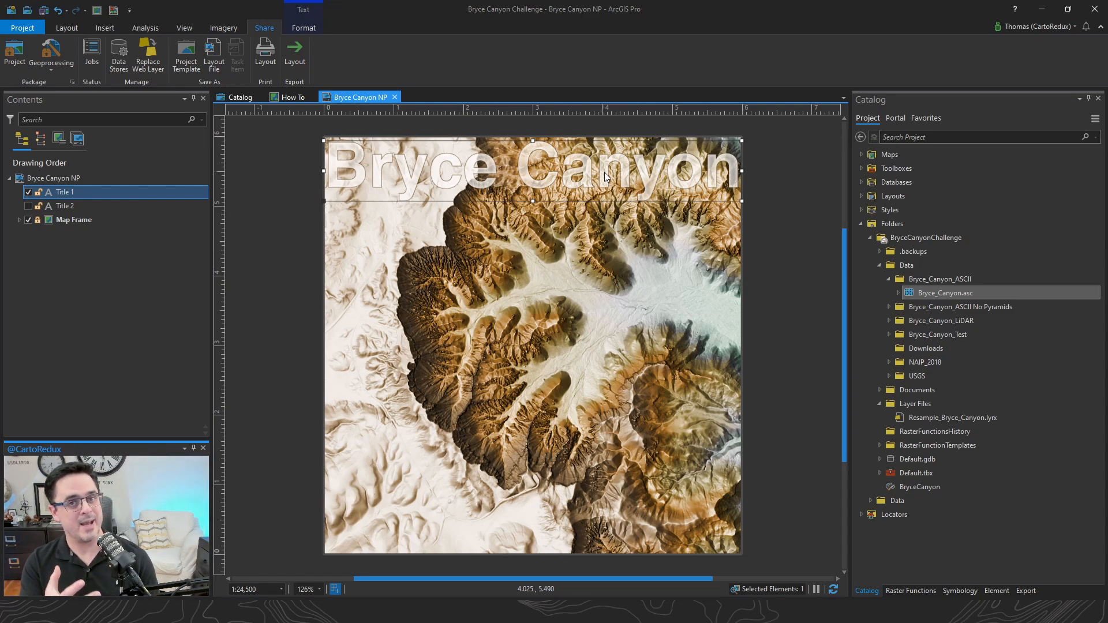
double_click(64, 192)
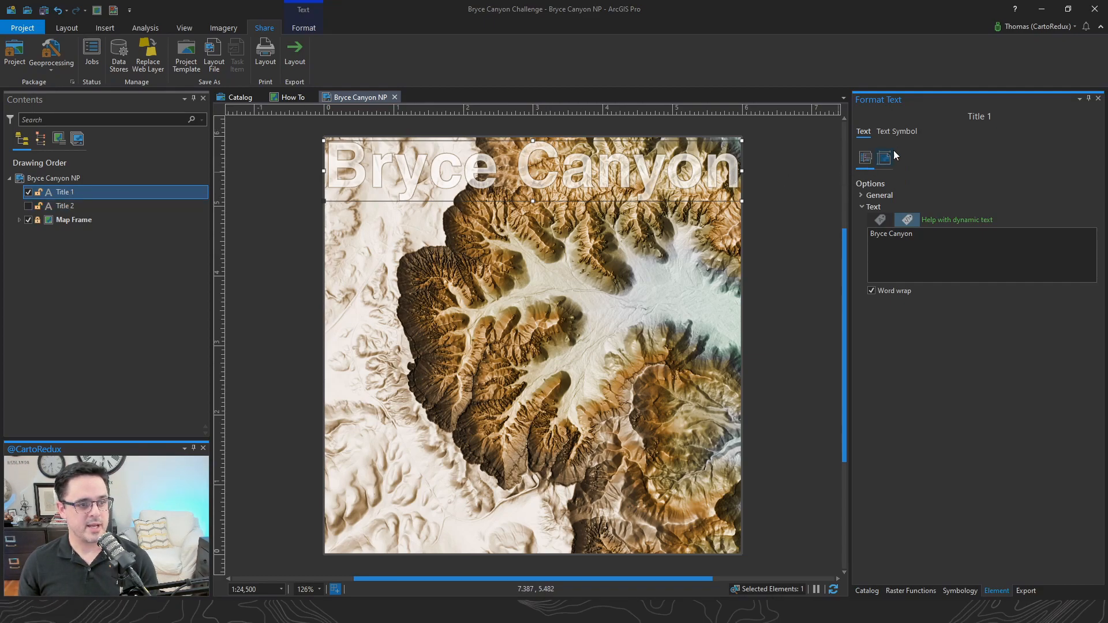
Step: In the title's fill polygon symbol, select the gradient fill layer and review its layer structure
click(896, 134)
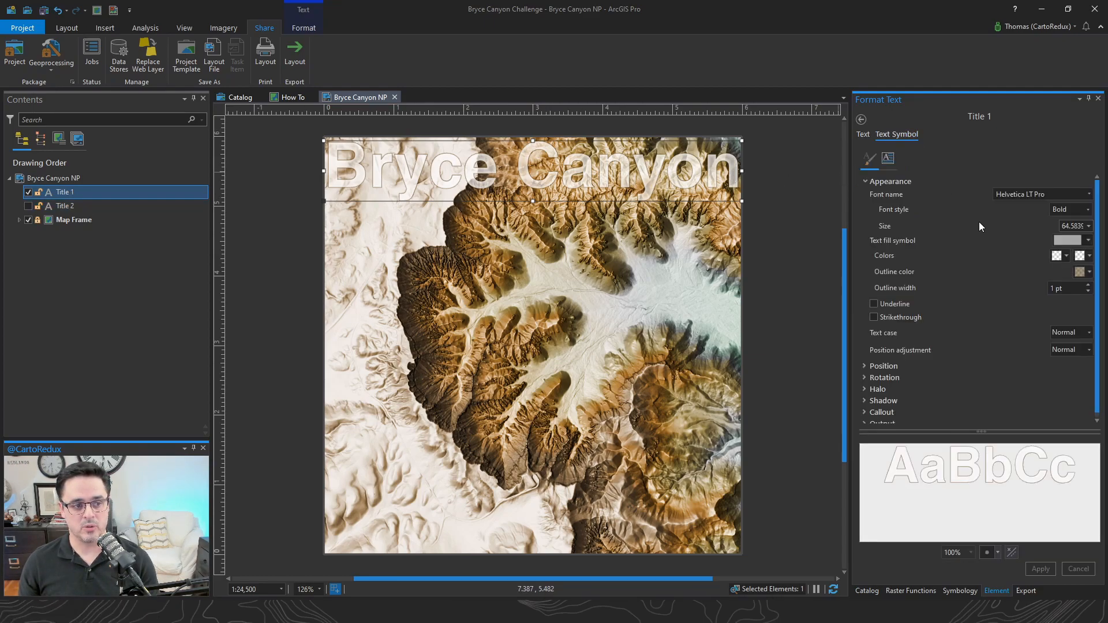
click(1069, 241)
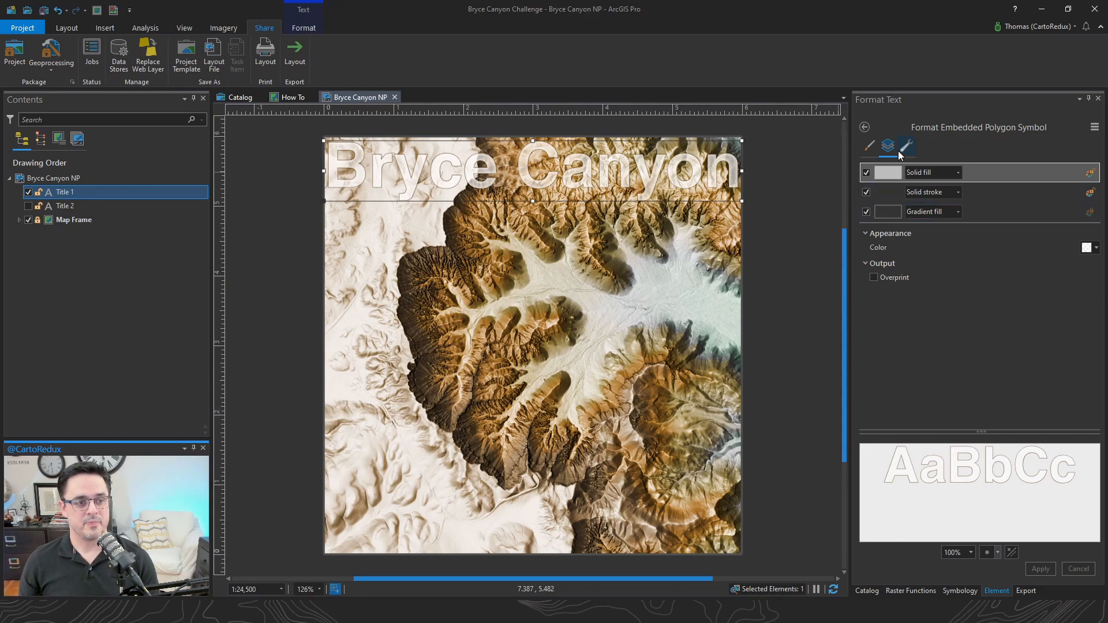
click(933, 212)
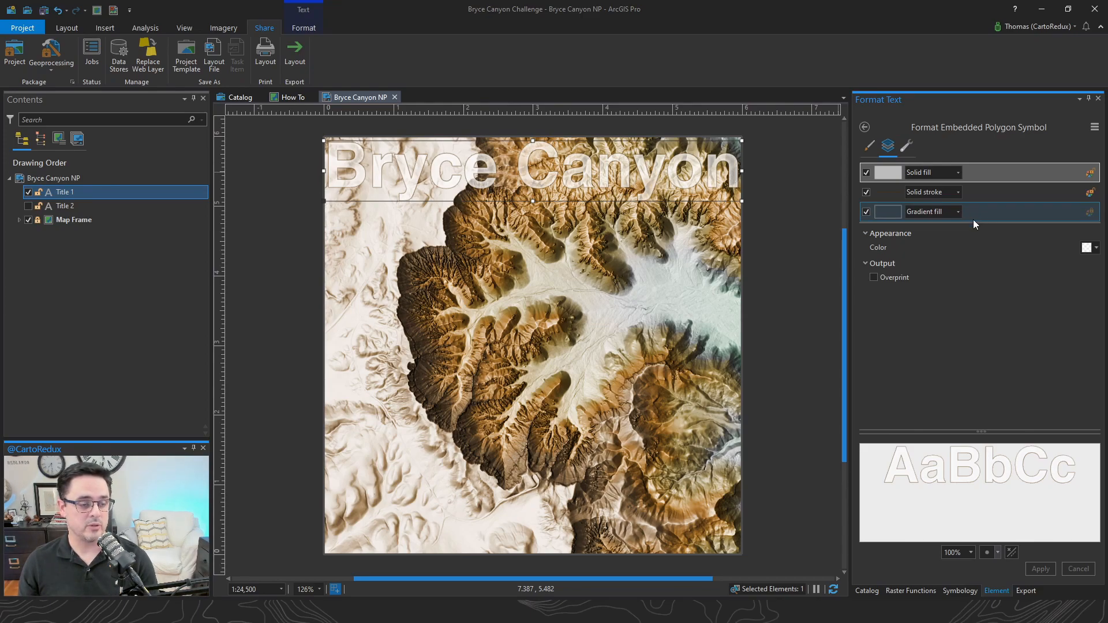
click(907, 146)
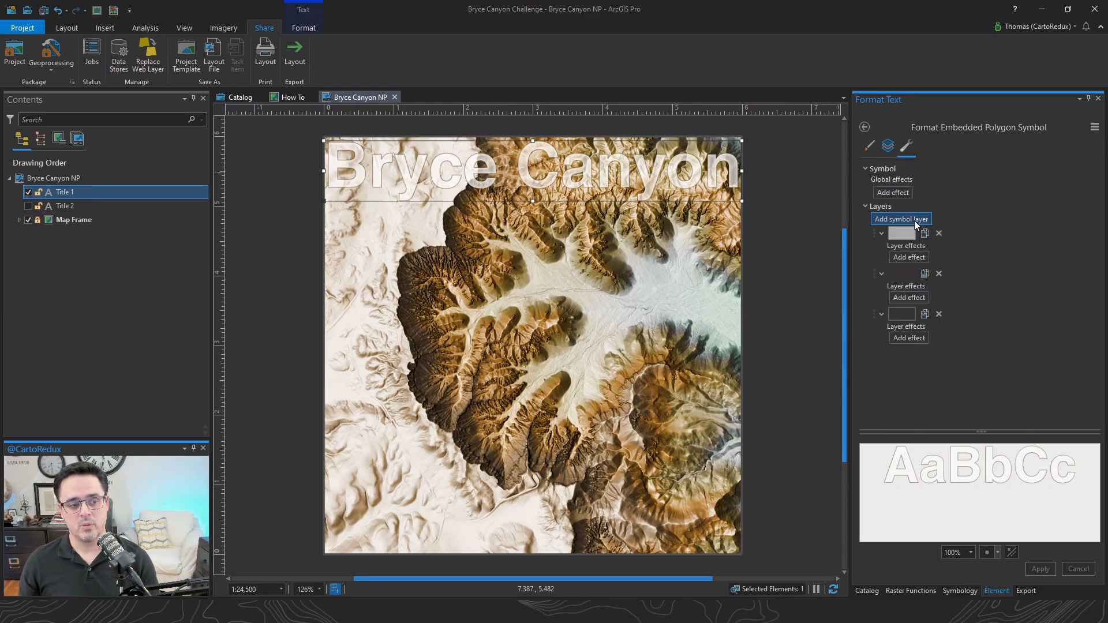
click(900, 218)
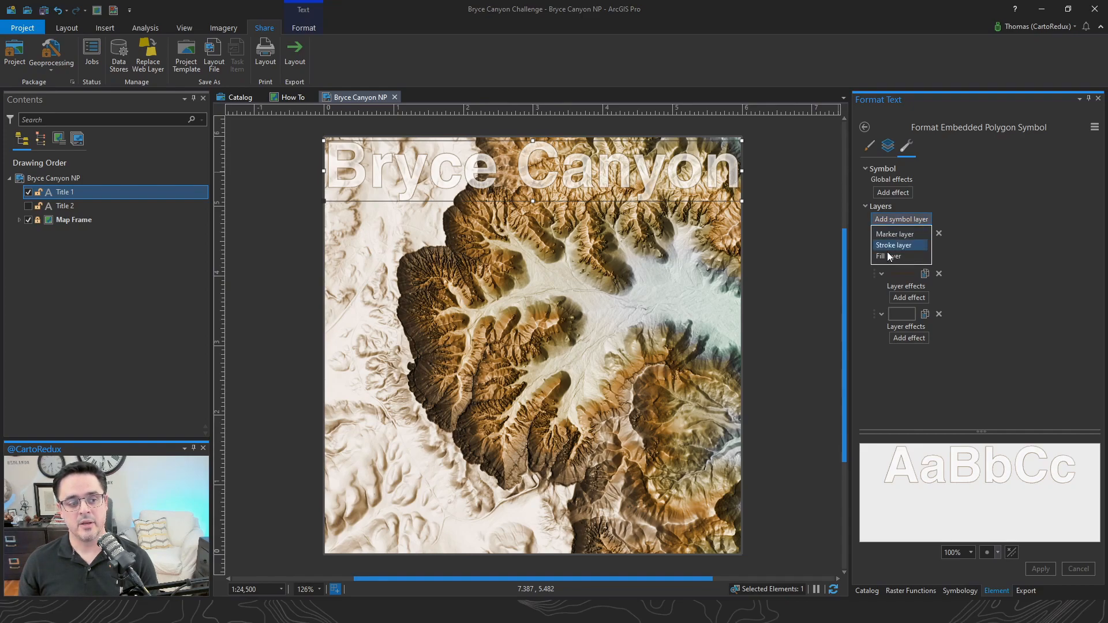
click(893, 245)
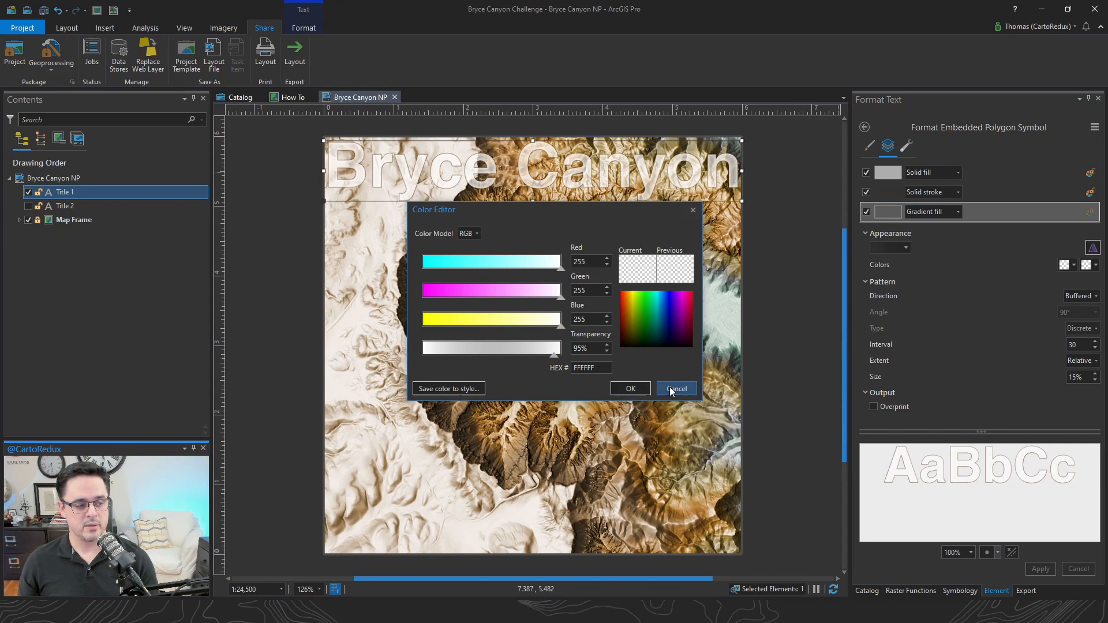
Step: Set the gradient fill colour to fully transparent white with Solid fill off, and apply the outline-only look
click(674, 389)
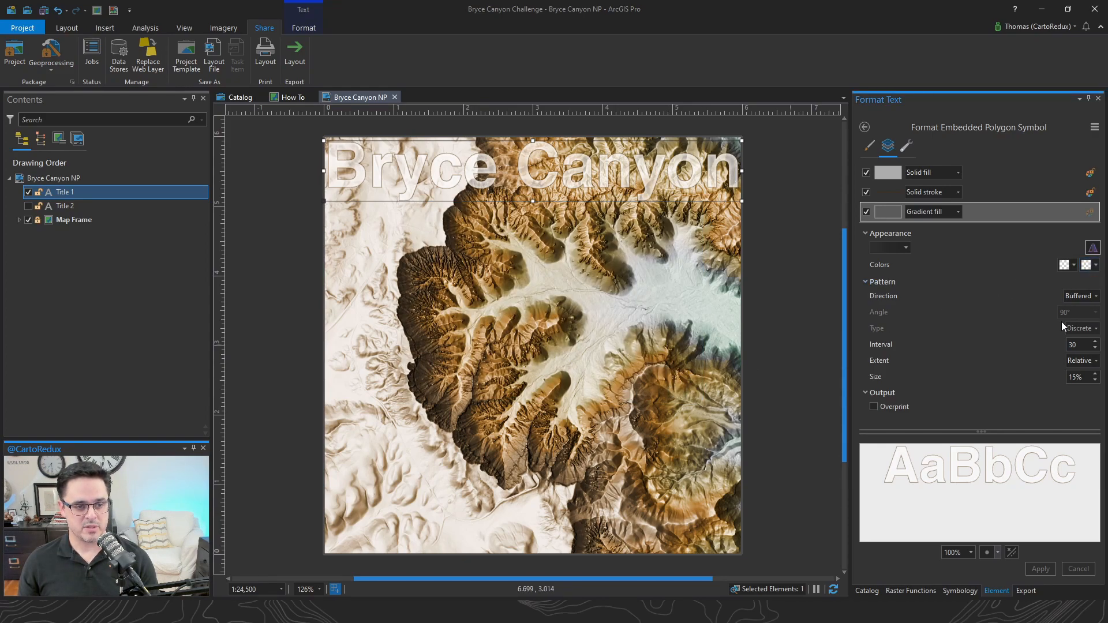
click(1091, 264)
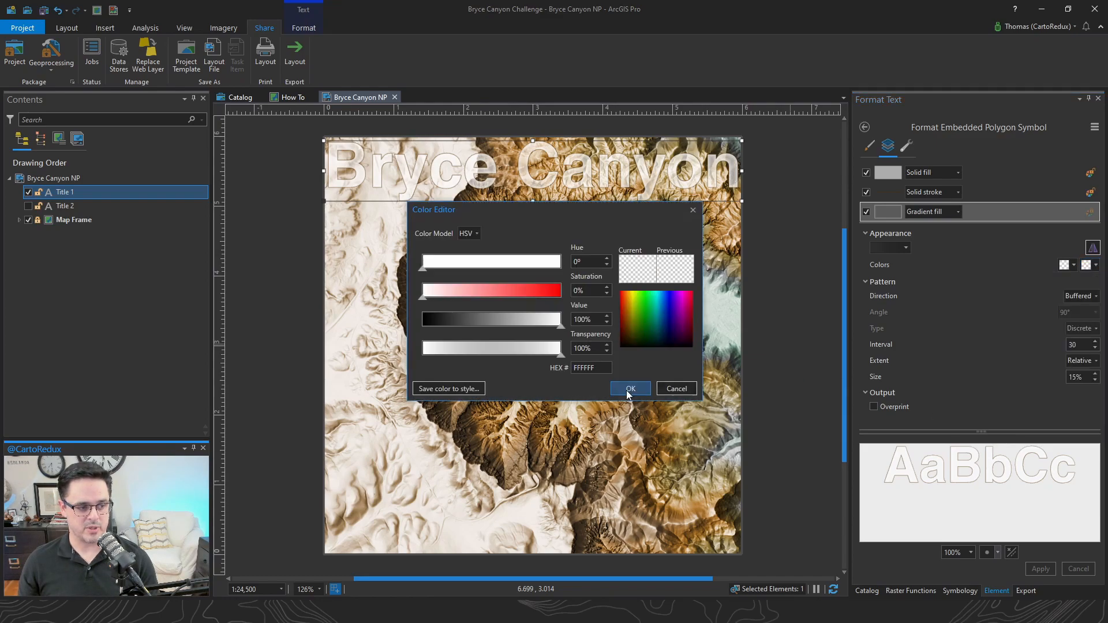
click(628, 389)
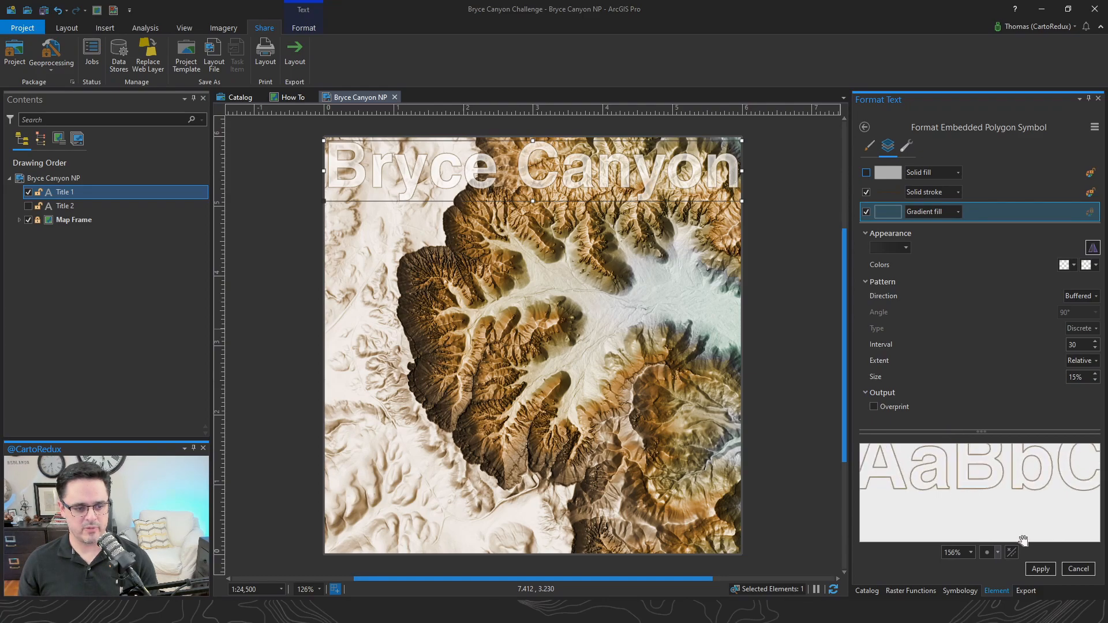
click(861, 127)
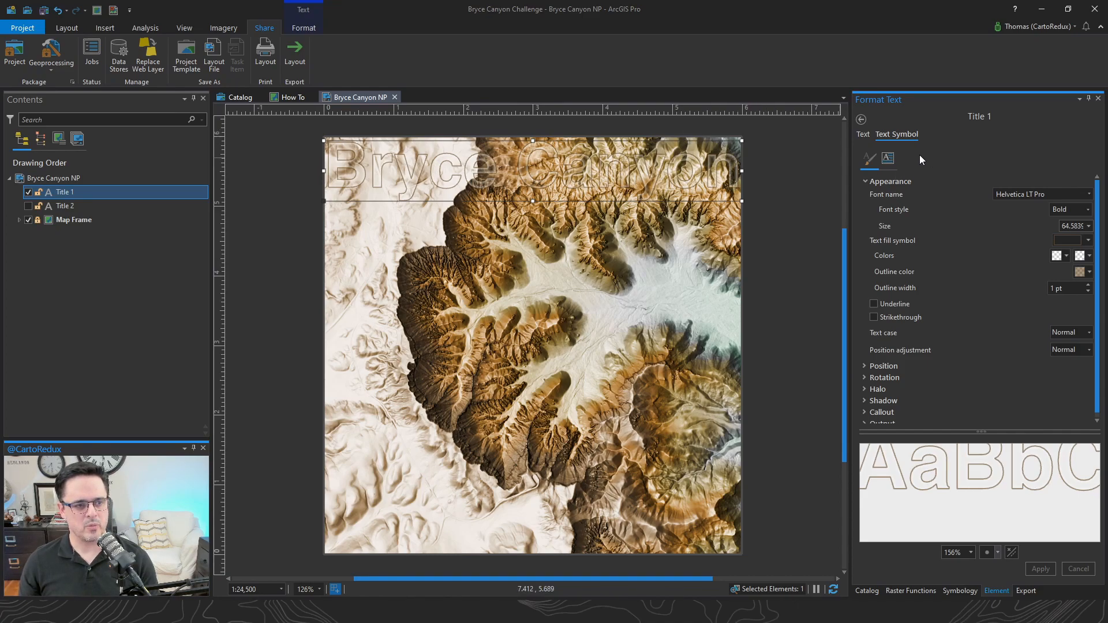
Step: Re-enable the title's solid fill as white at 40% transparency and apply the translucent look
click(1088, 240)
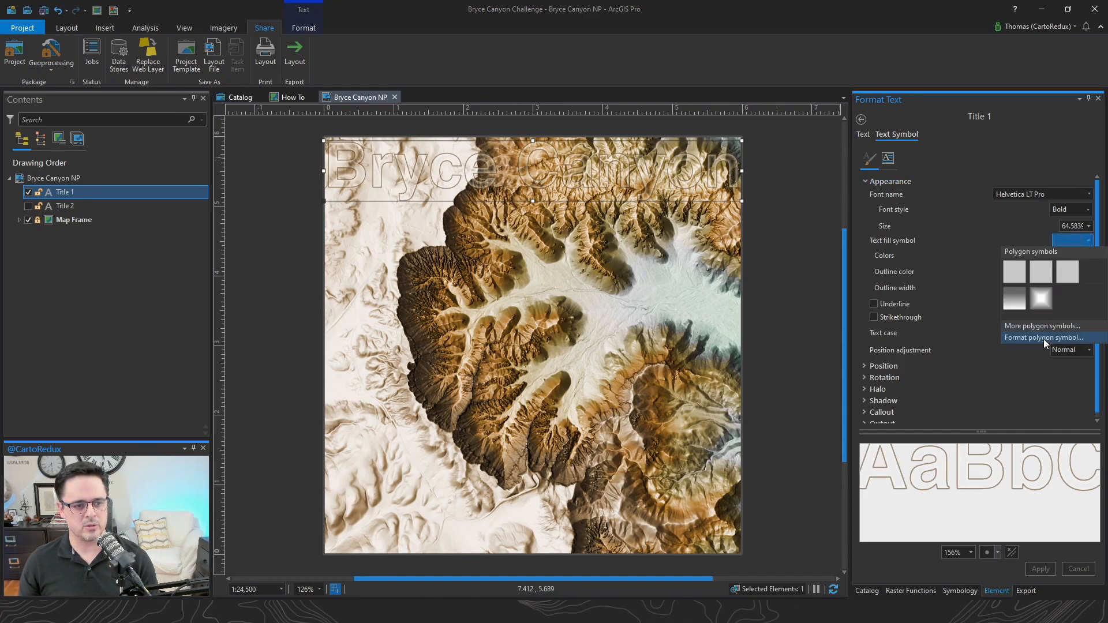
click(1045, 337)
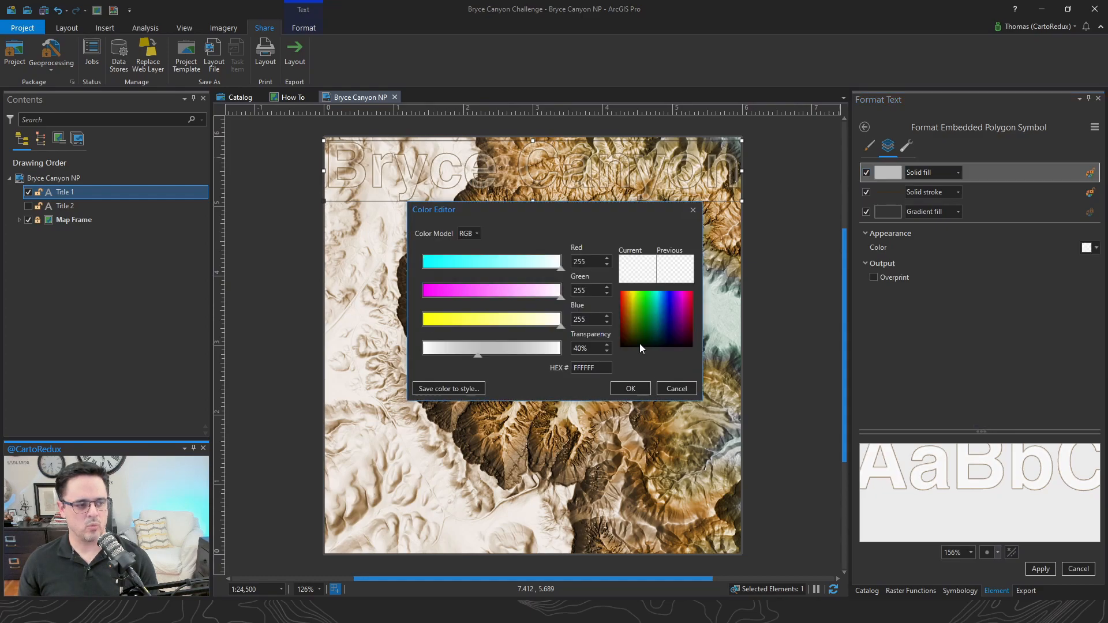
click(628, 388)
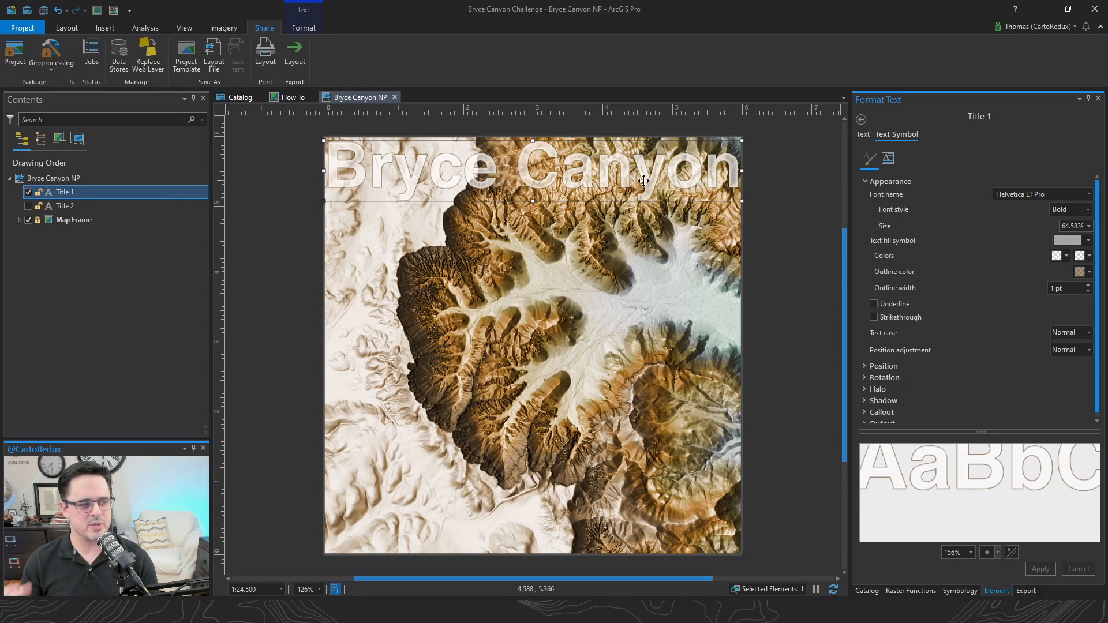
click(863, 130)
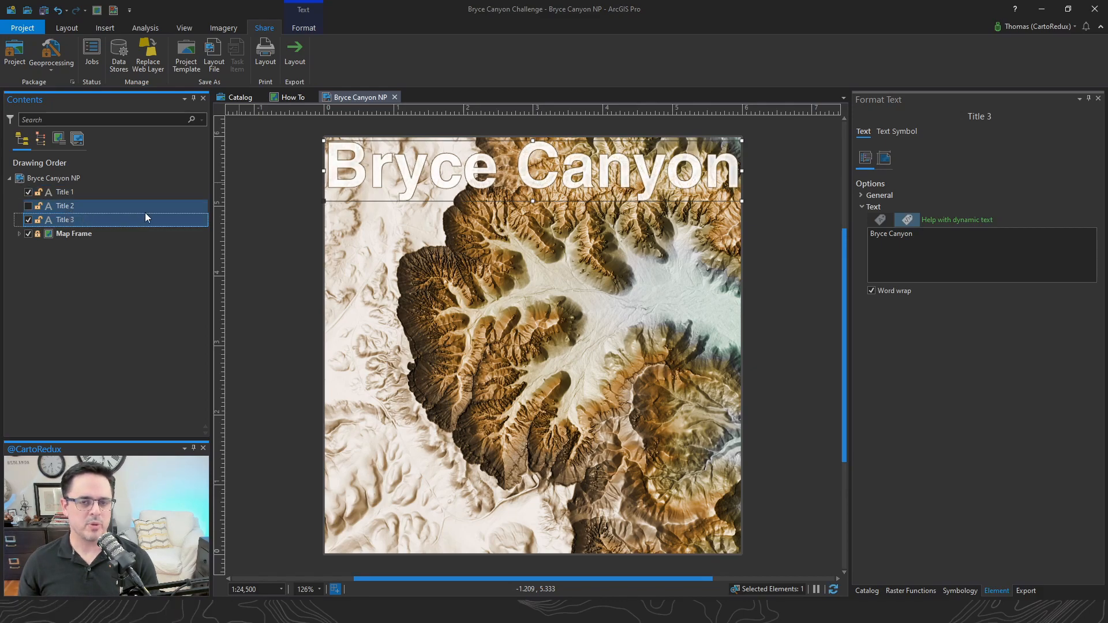
Step: Move the duplicated 'National Park' title to the bottom of the page and align it to the page
click(64, 219)
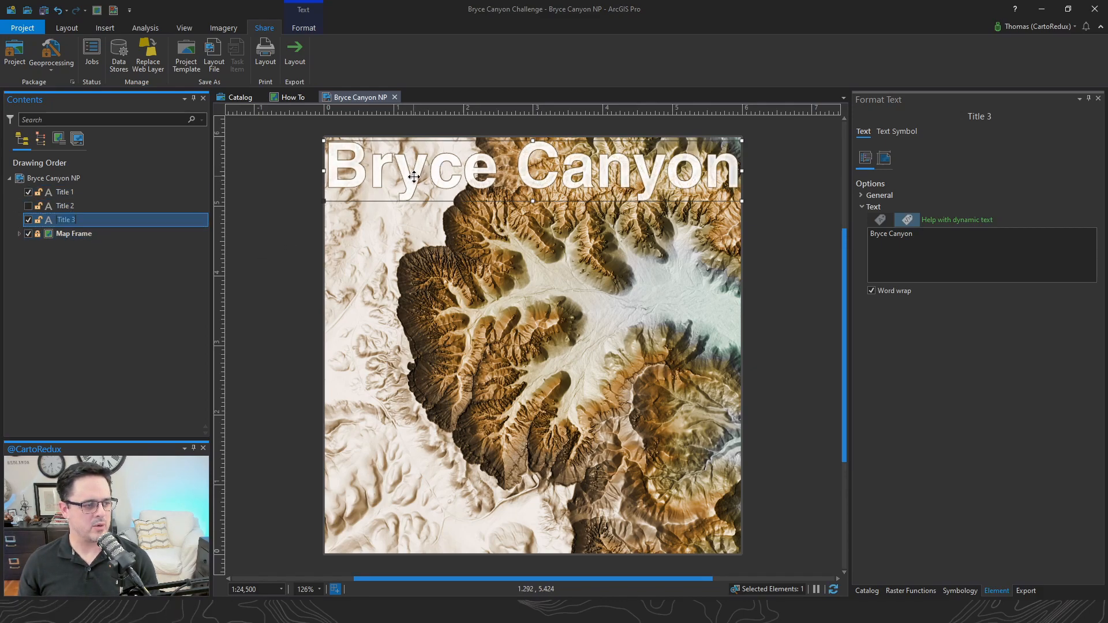
click(64, 191)
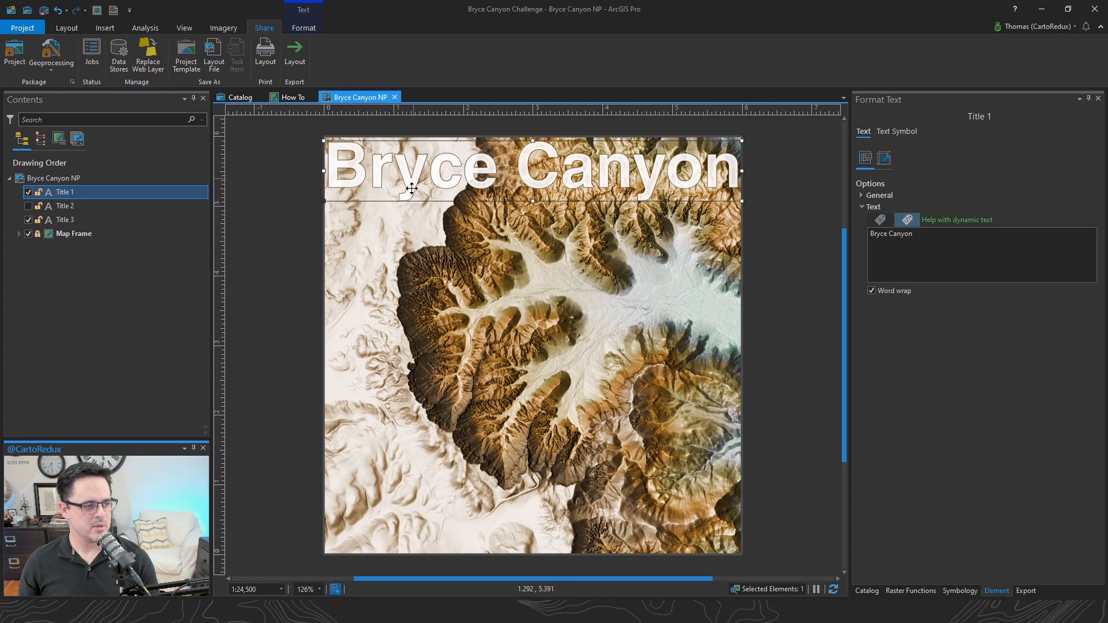
drag(410, 170, 417, 513)
text(National Park)
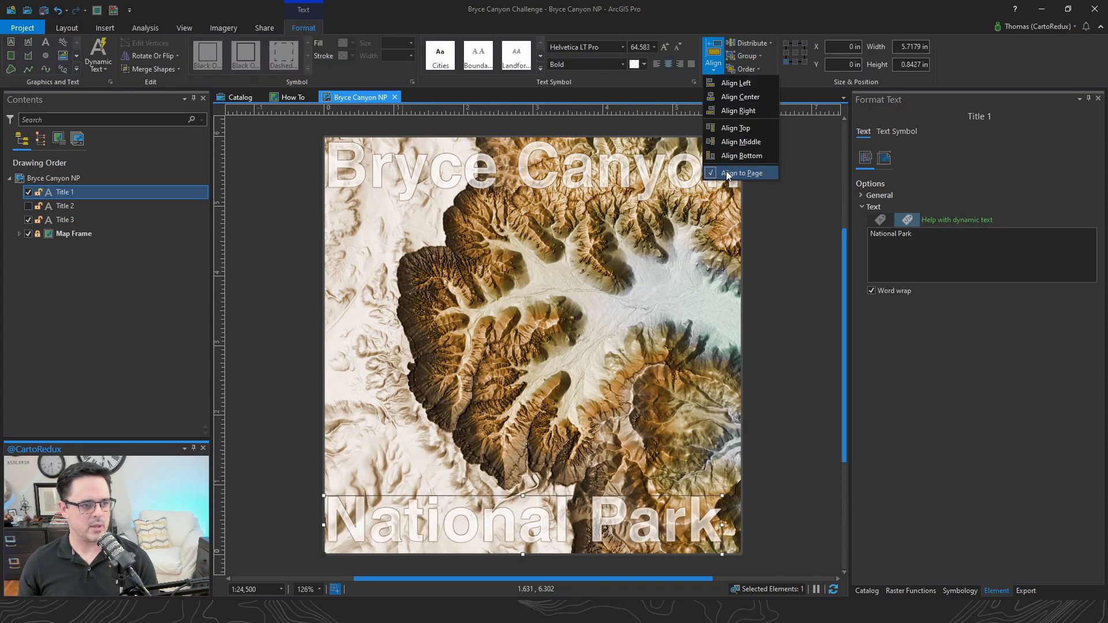
click(740, 96)
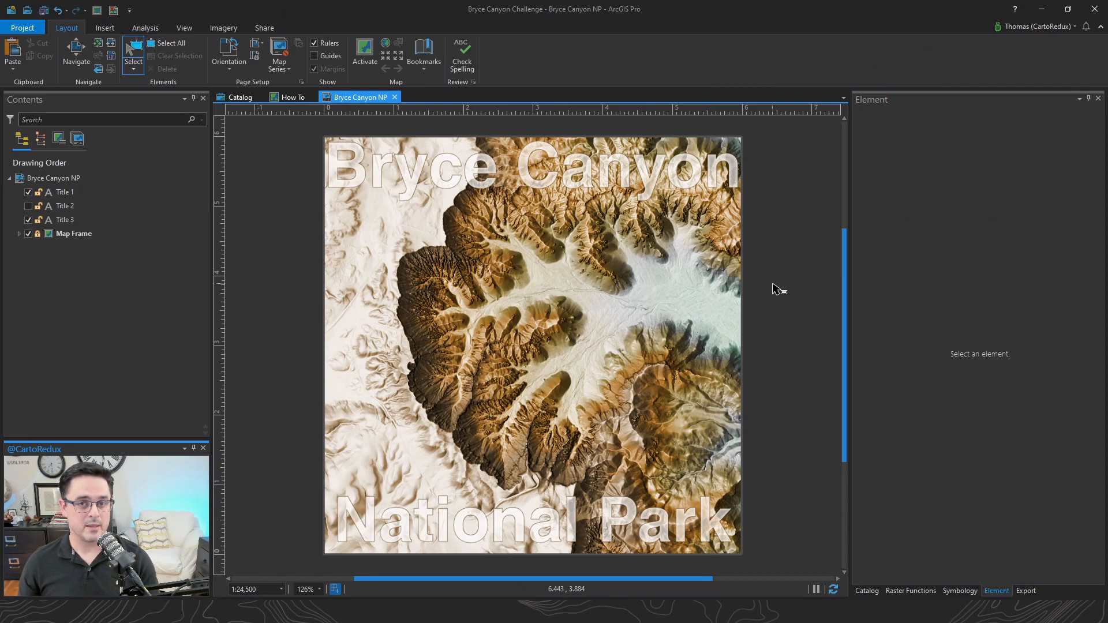
Step: Export the layout as a 300 DPI, 32-bit-with-alpha PNG via Export Layout
click(264, 27)
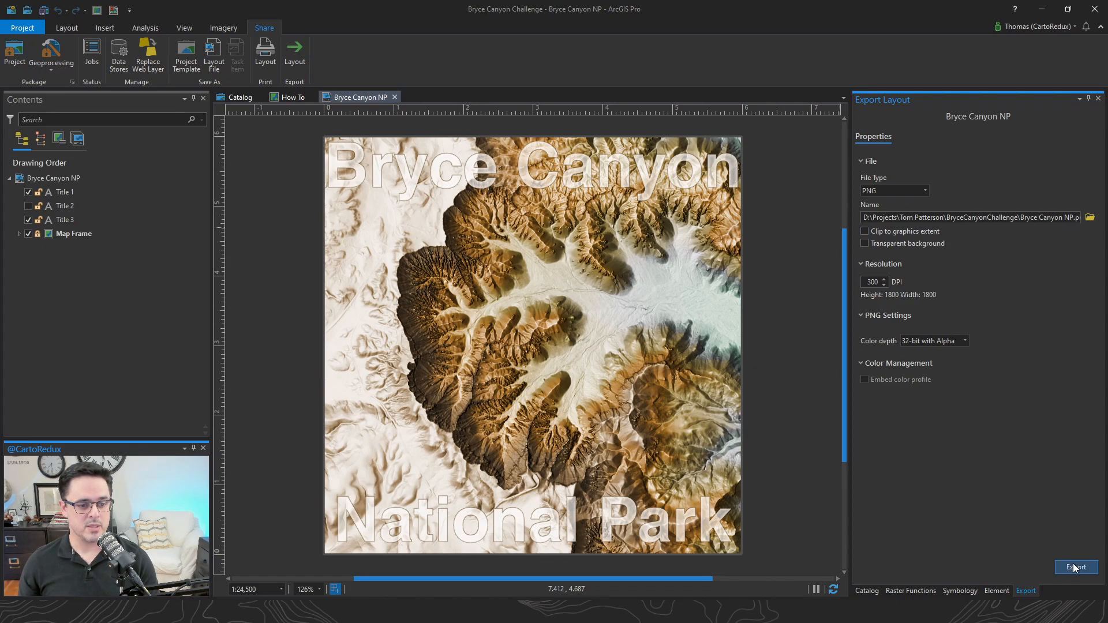
click(1076, 566)
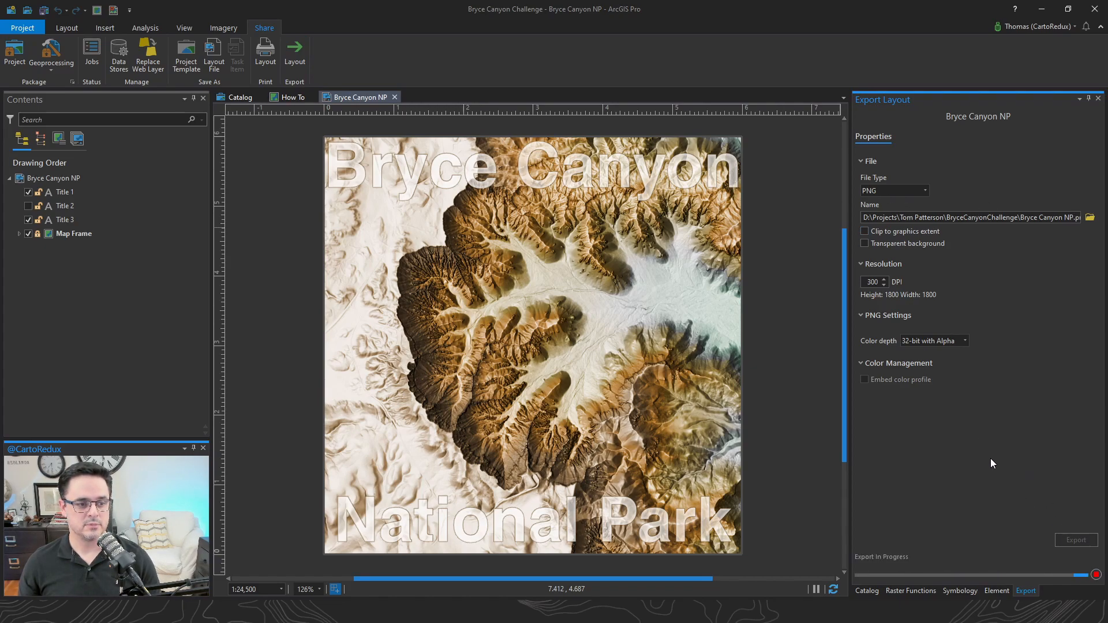